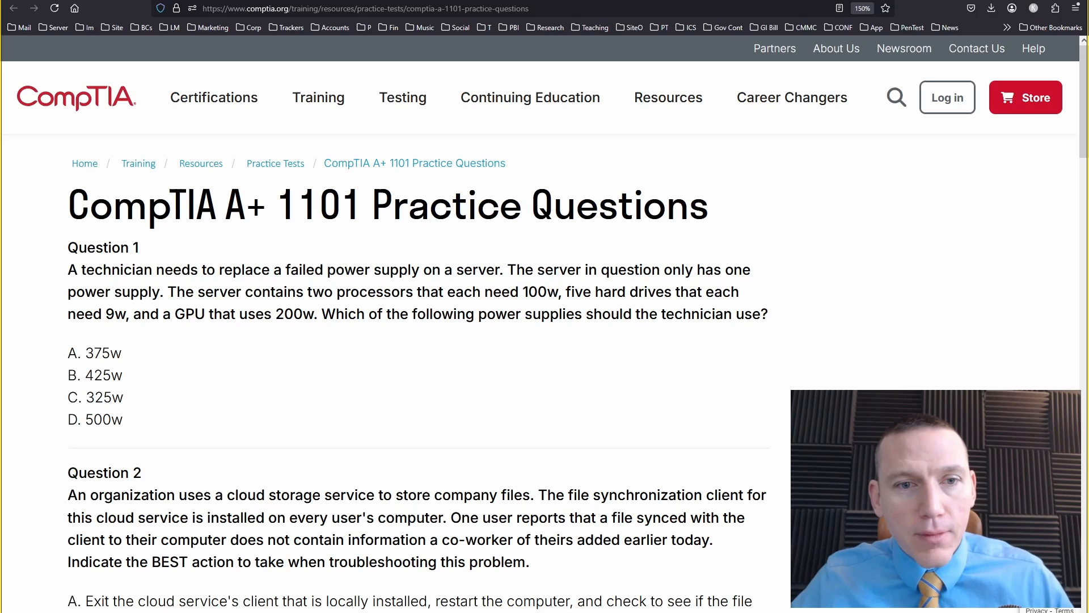
{"action": "mouse_move", "coordinate": [359, 360]}
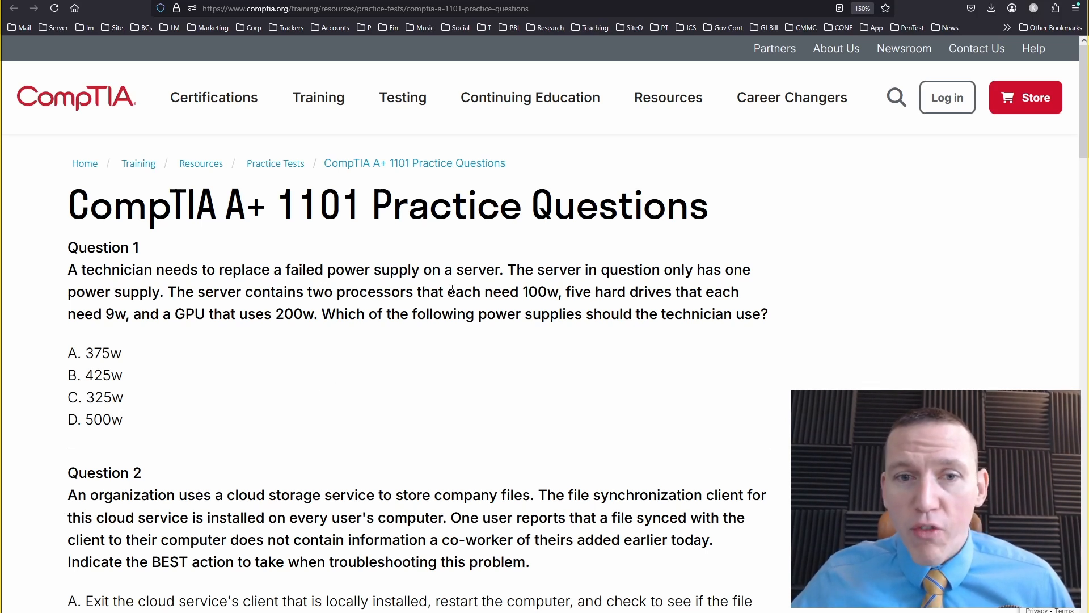
{"action": "mouse_move", "coordinate": [226, 356]}
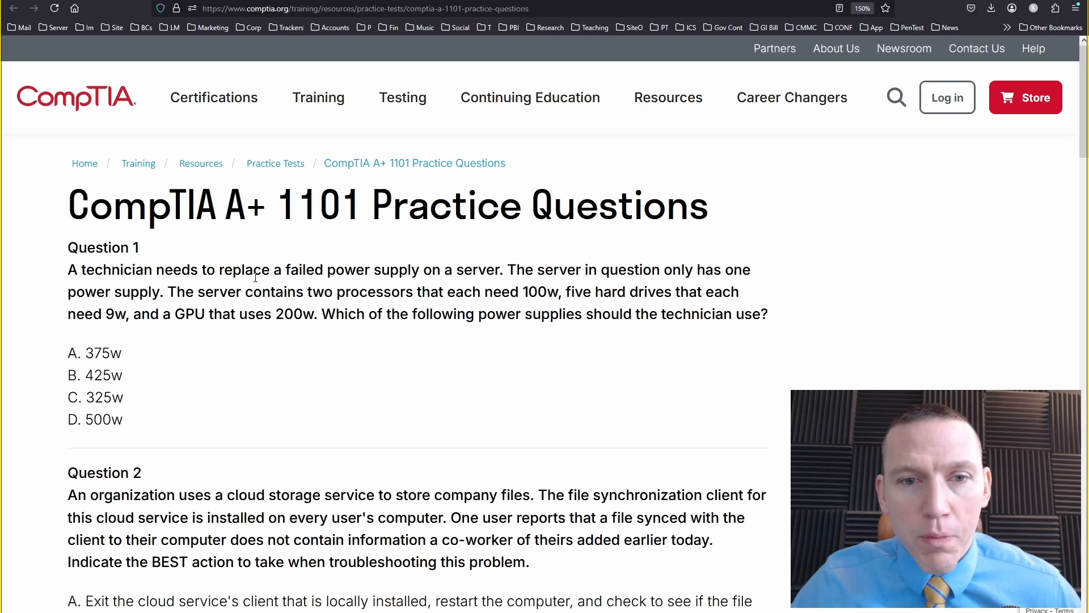
{"action": "mouse_move", "coordinate": [389, 379]}
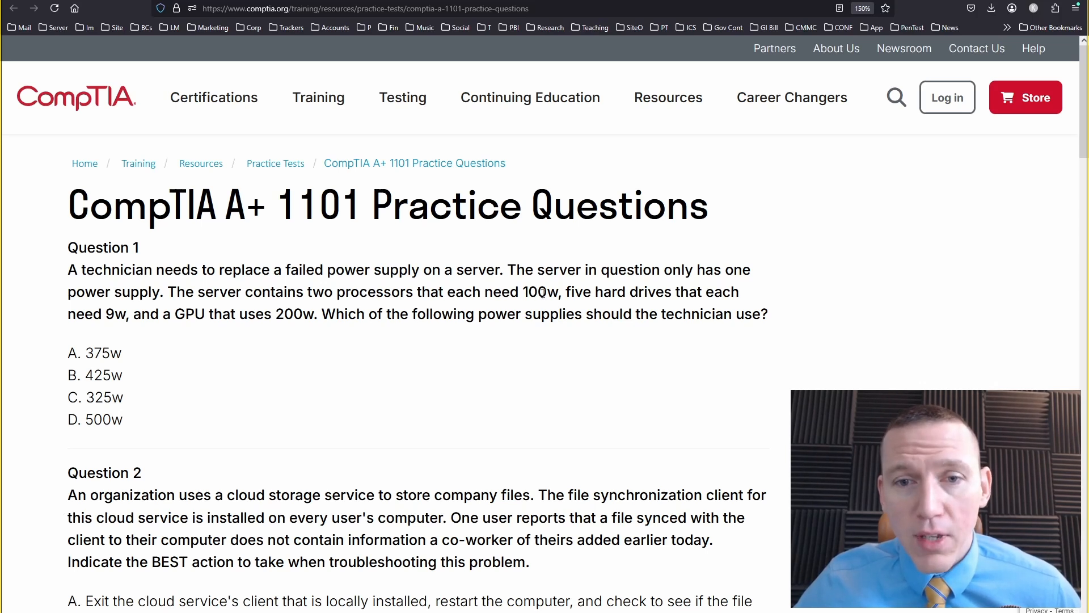
{"action": "mouse_move", "coordinate": [123, 332]}
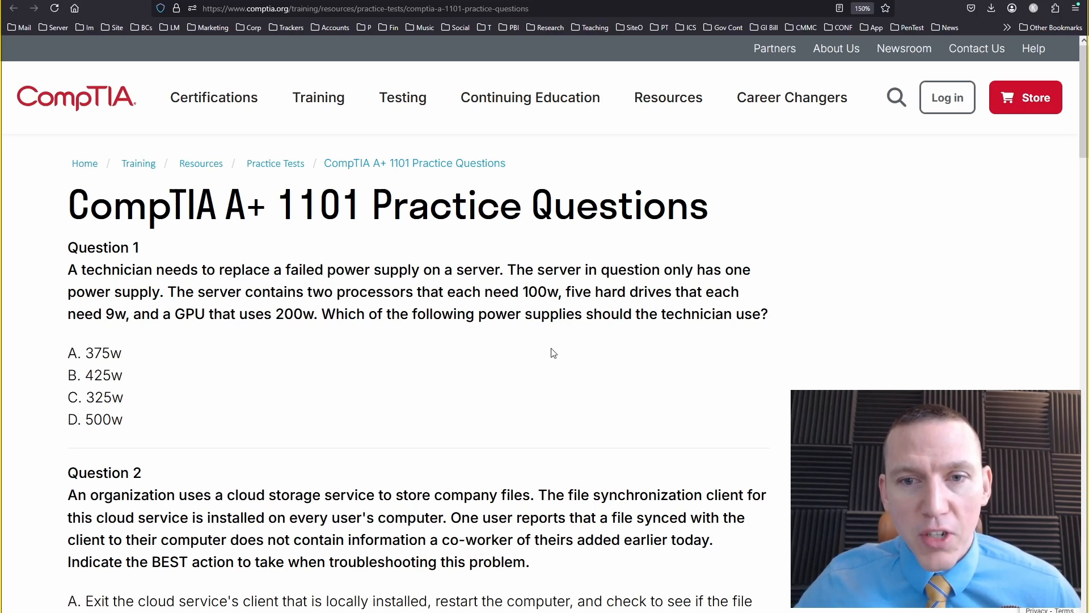
{"action": "mouse_move", "coordinate": [399, 353]}
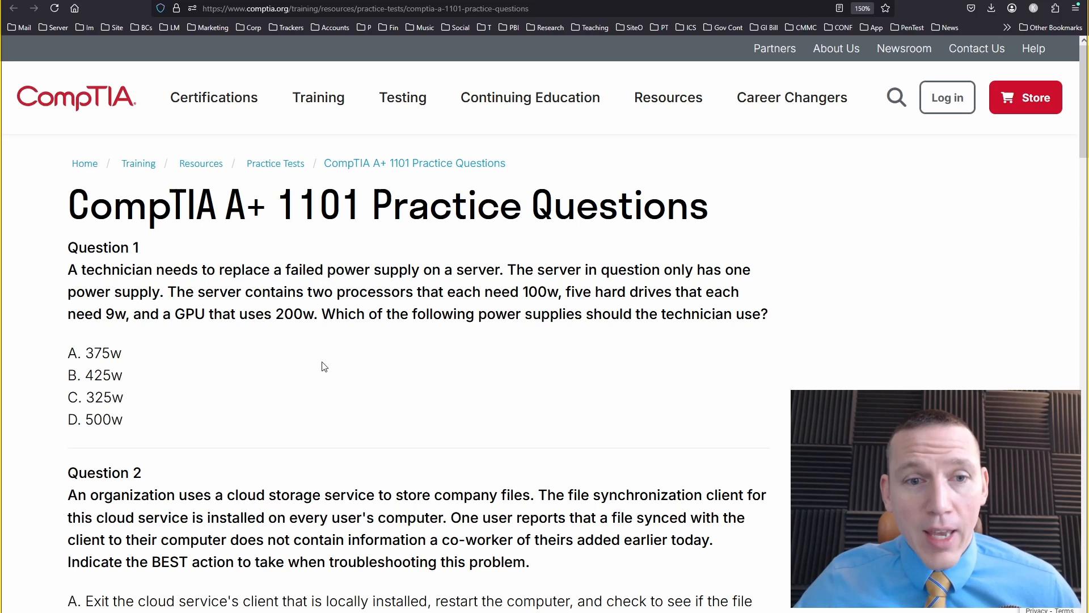
{"action": "mouse_move", "coordinate": [312, 310]}
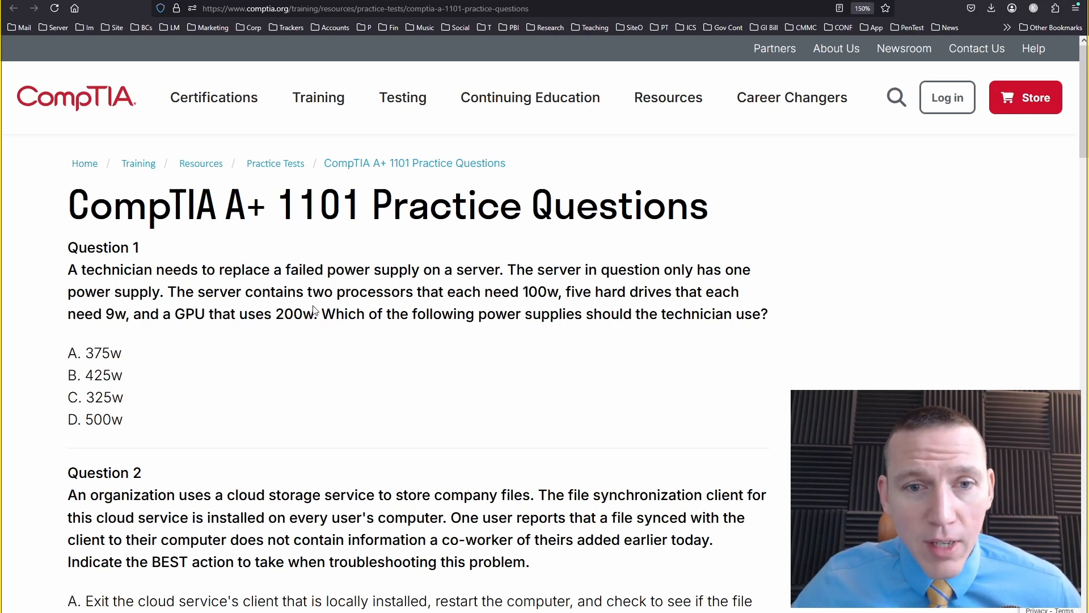
{"action": "mouse_move", "coordinate": [482, 285]}
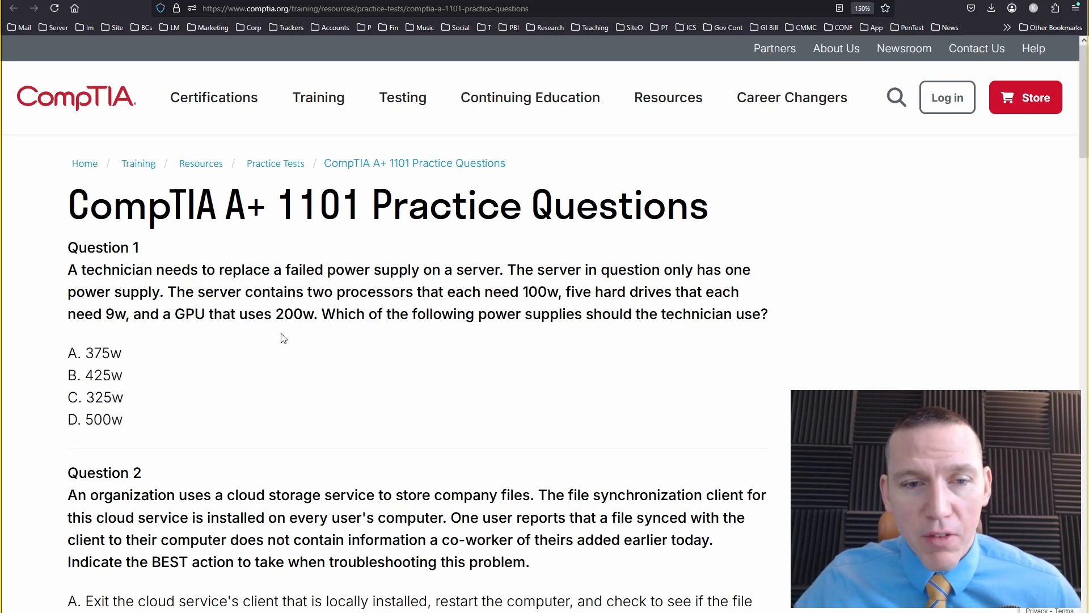
{"action": "mouse_move", "coordinate": [291, 333]}
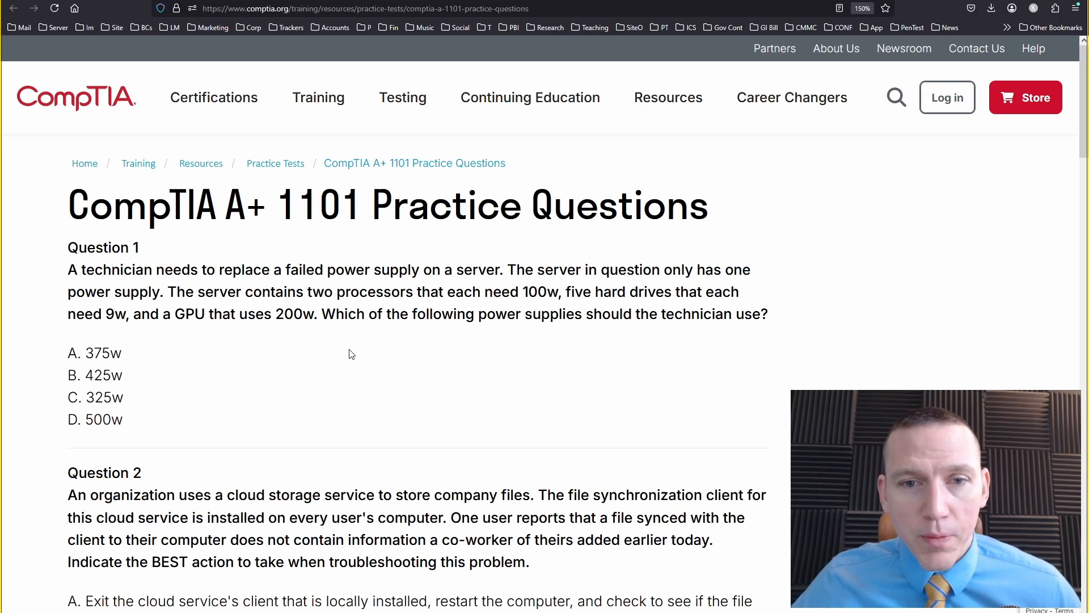
{"action": "mouse_move", "coordinate": [524, 365]}
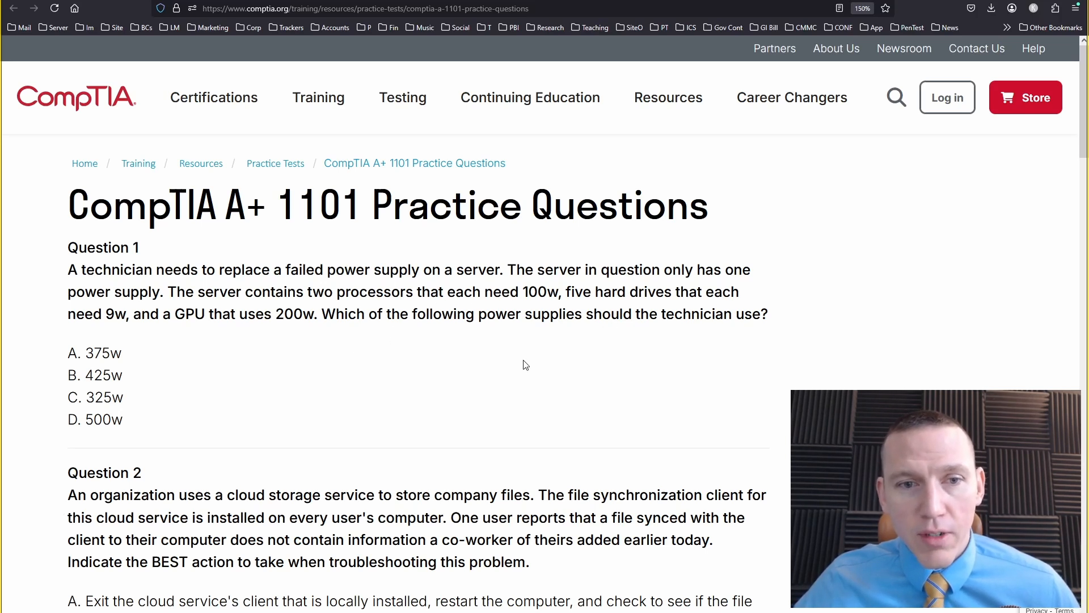
{"action": "mouse_move", "coordinate": [379, 360]}
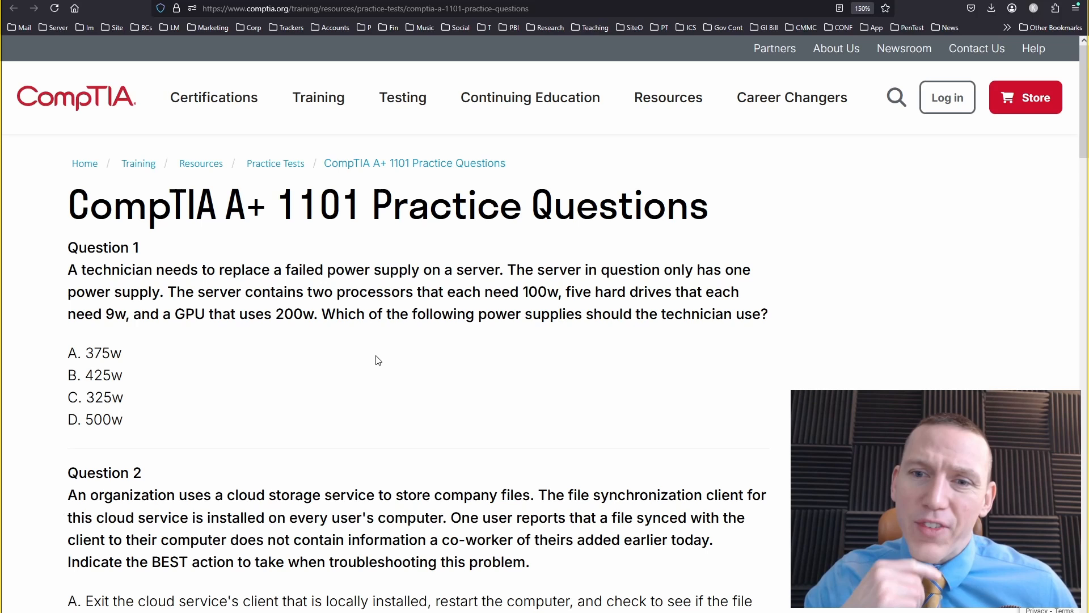
{"action": "mouse_move", "coordinate": [180, 362]}
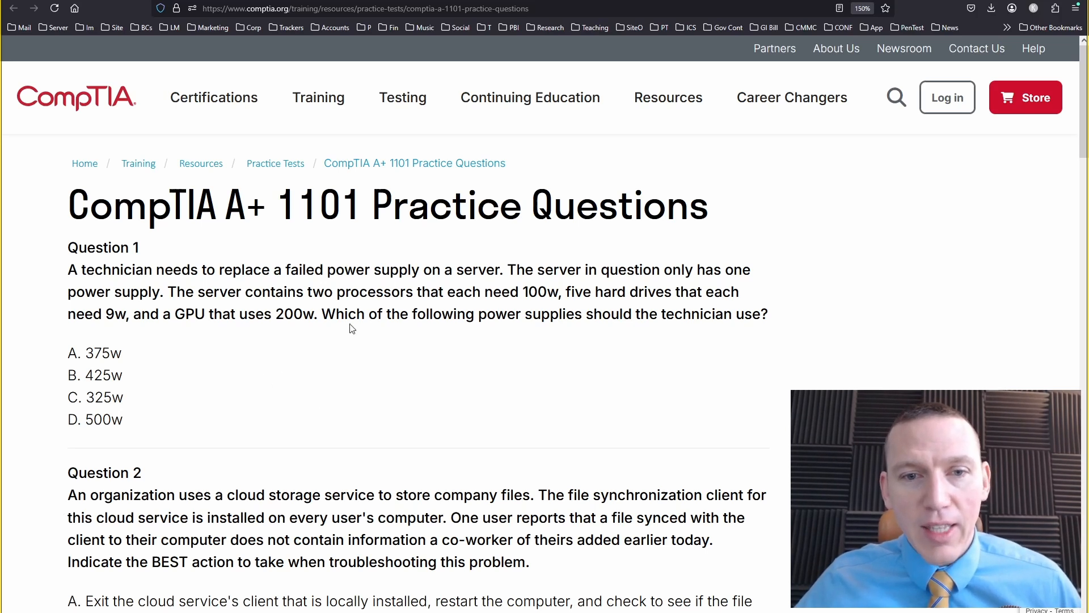
{"action": "mouse_move", "coordinate": [387, 348]}
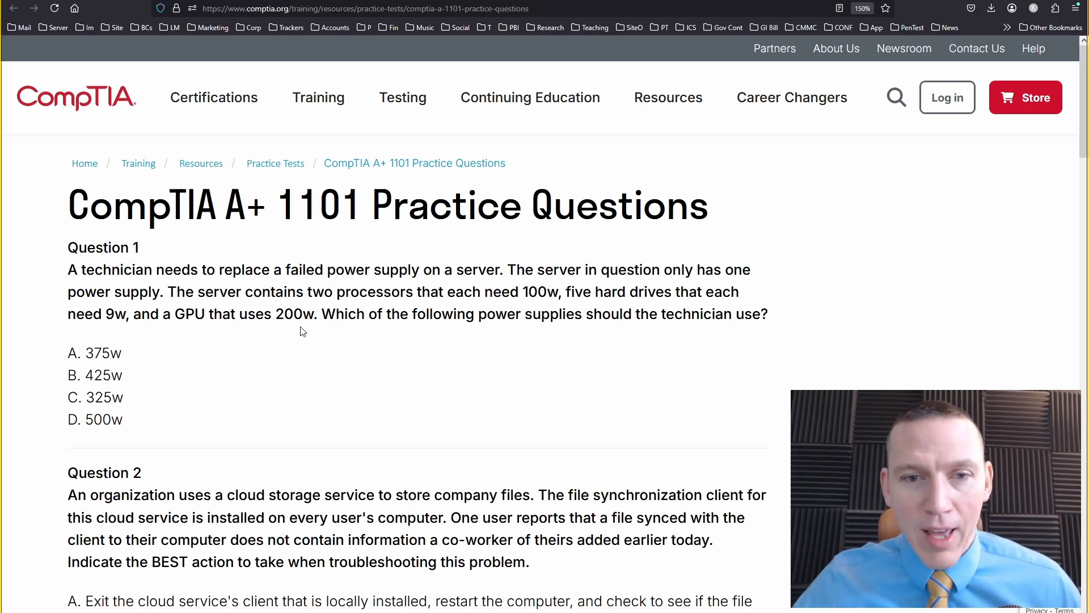
{"action": "mouse_move", "coordinate": [248, 386]}
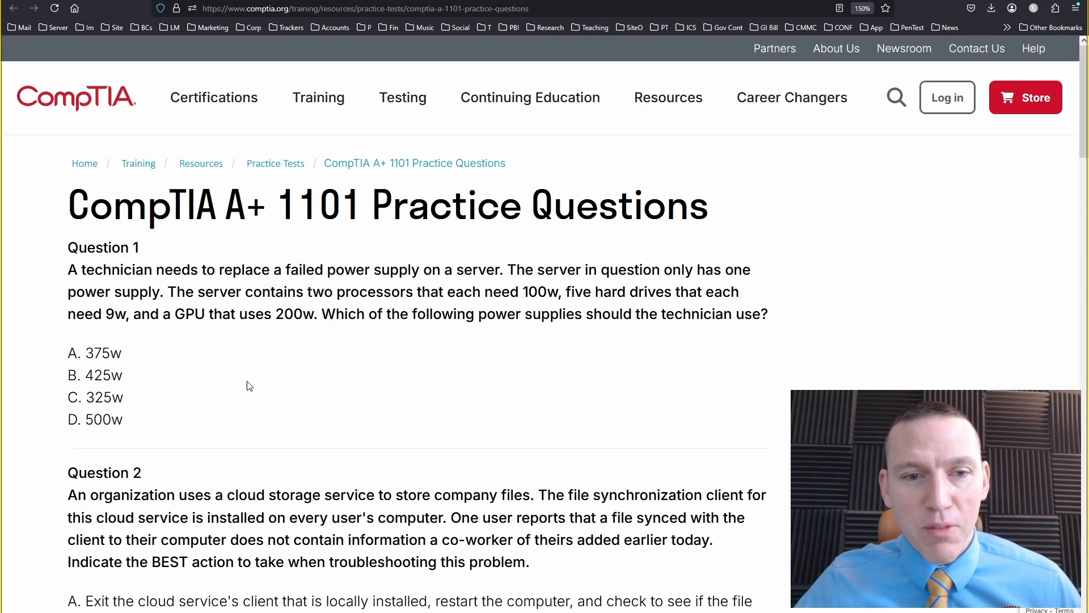
Scroll to Question 2's cloud file-sync scenario with answer choices A–D visible.
{"action": "scroll", "scroll_direction": "down", "scroll_amount": 3}
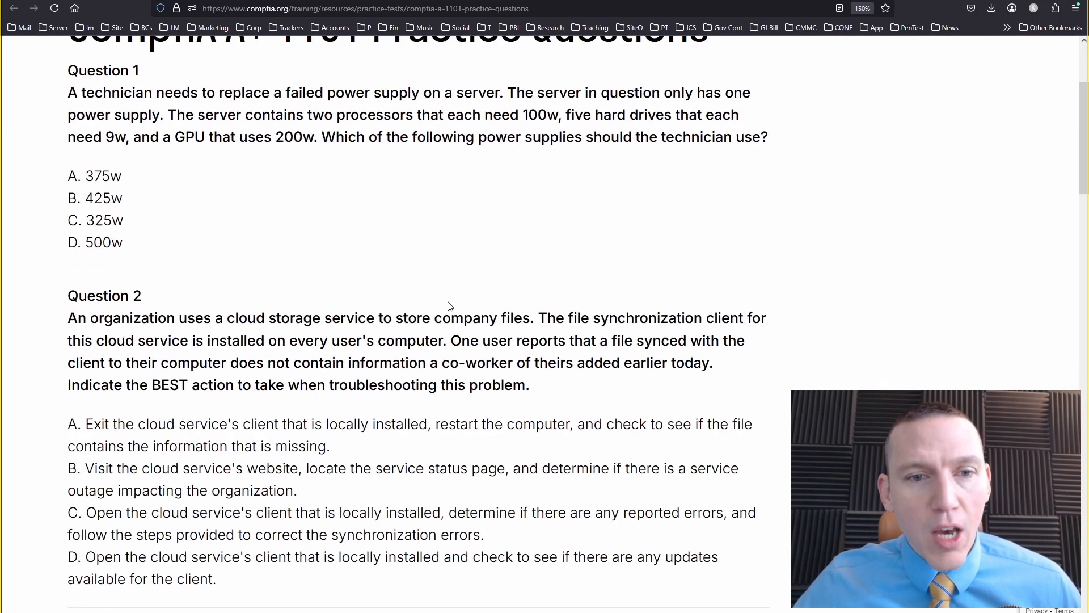
{"action": "scroll", "scroll_direction": "down", "scroll_amount": 3}
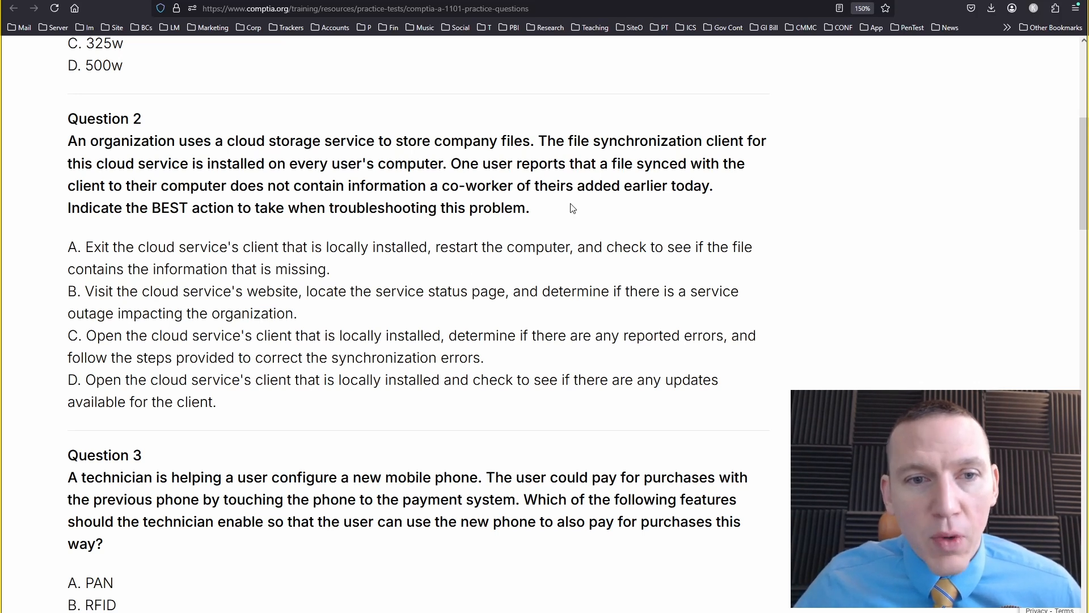
{"action": "mouse_move", "coordinate": [579, 223]}
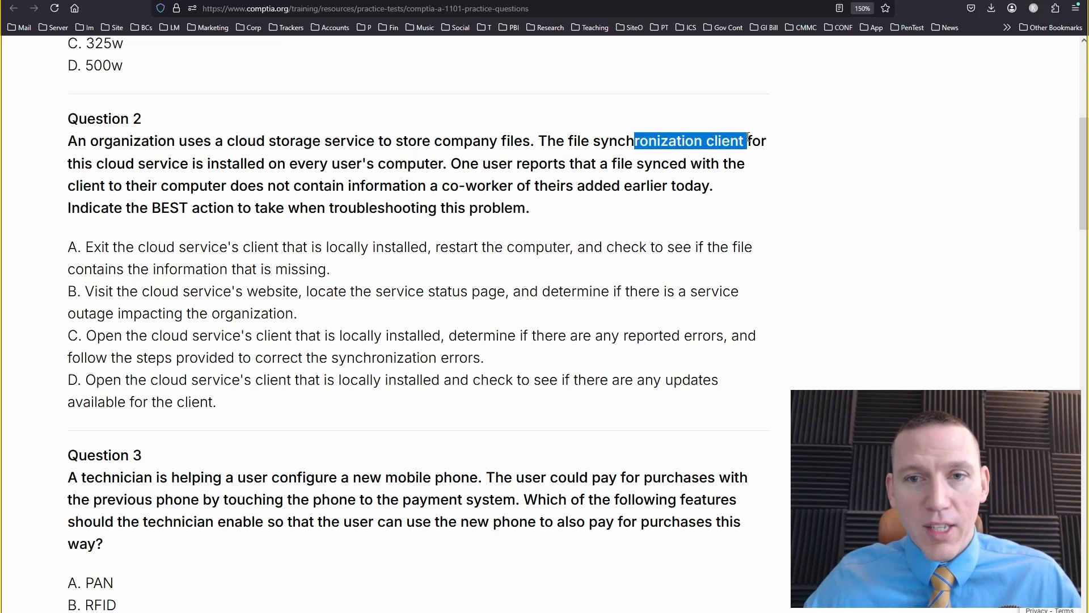
{"action": "left_click", "coordinate": [444, 350]}
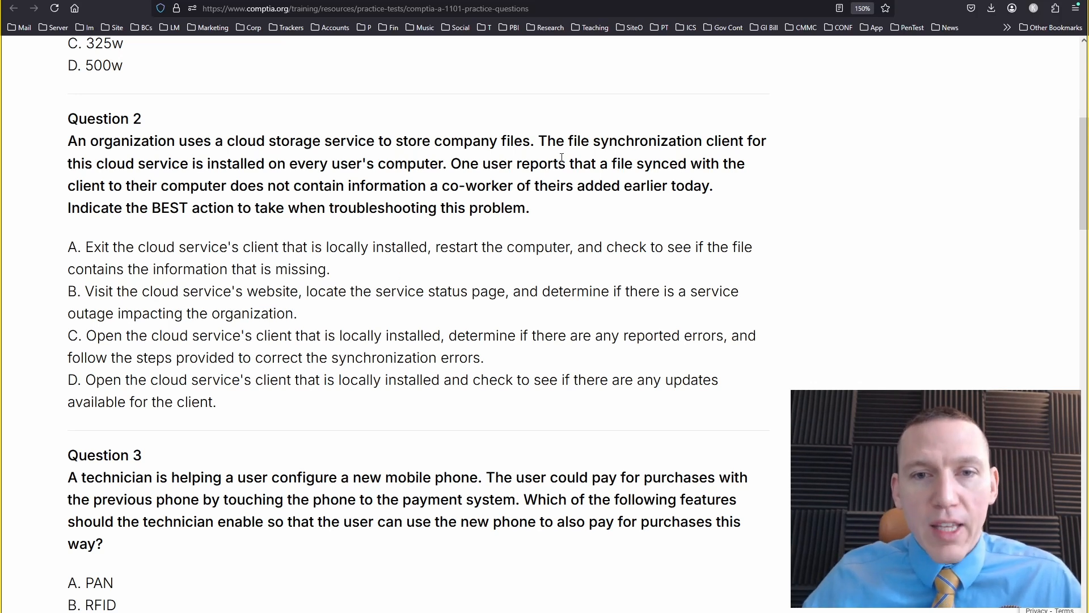
{"action": "mouse_move", "coordinate": [345, 310]}
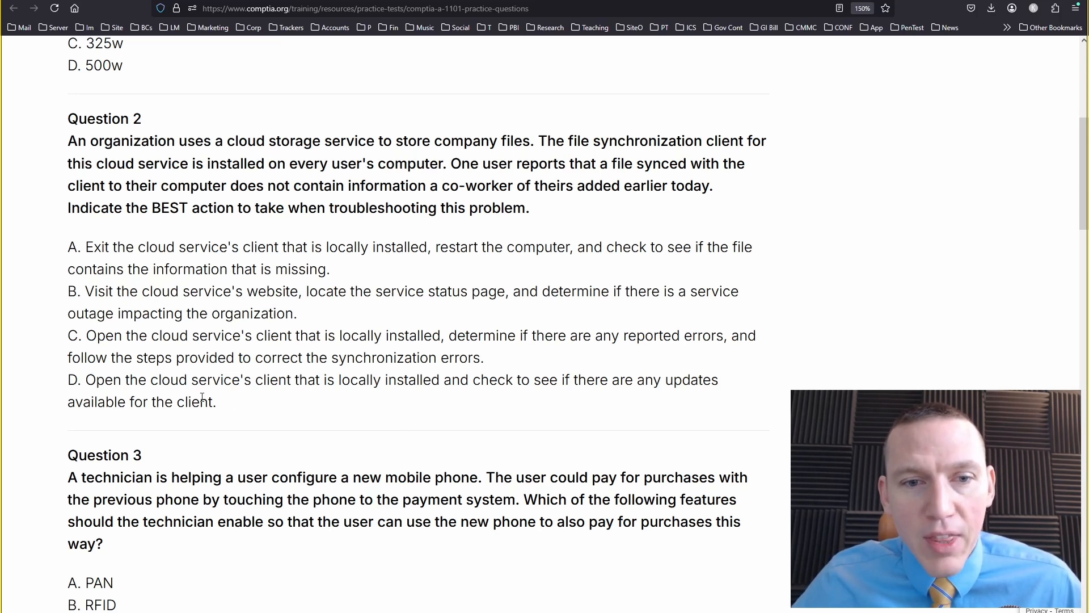
{"action": "mouse_move", "coordinate": [289, 412]}
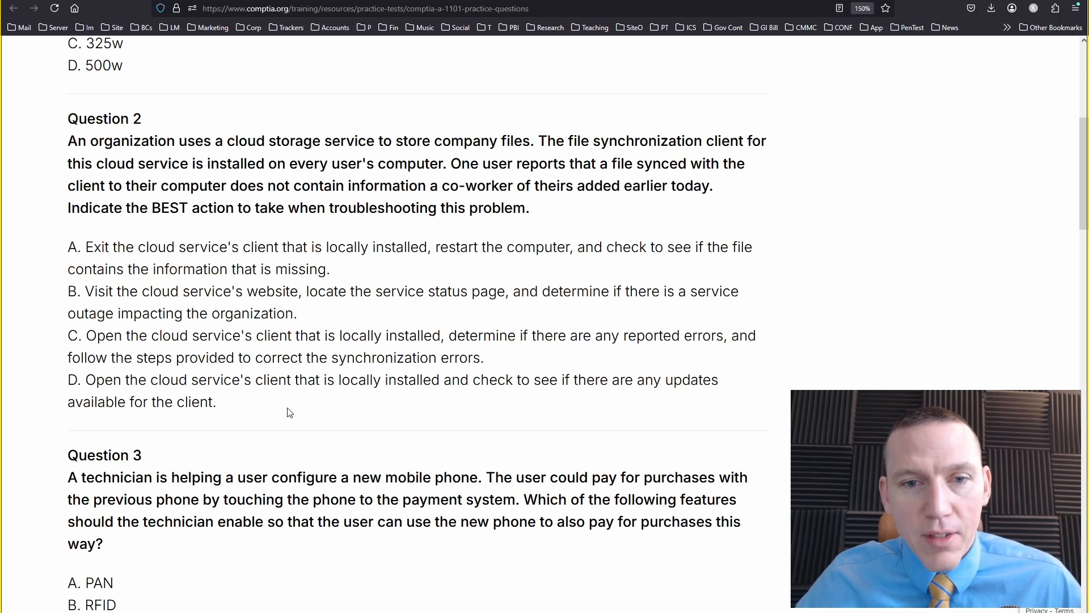
{"action": "mouse_move", "coordinate": [465, 352]}
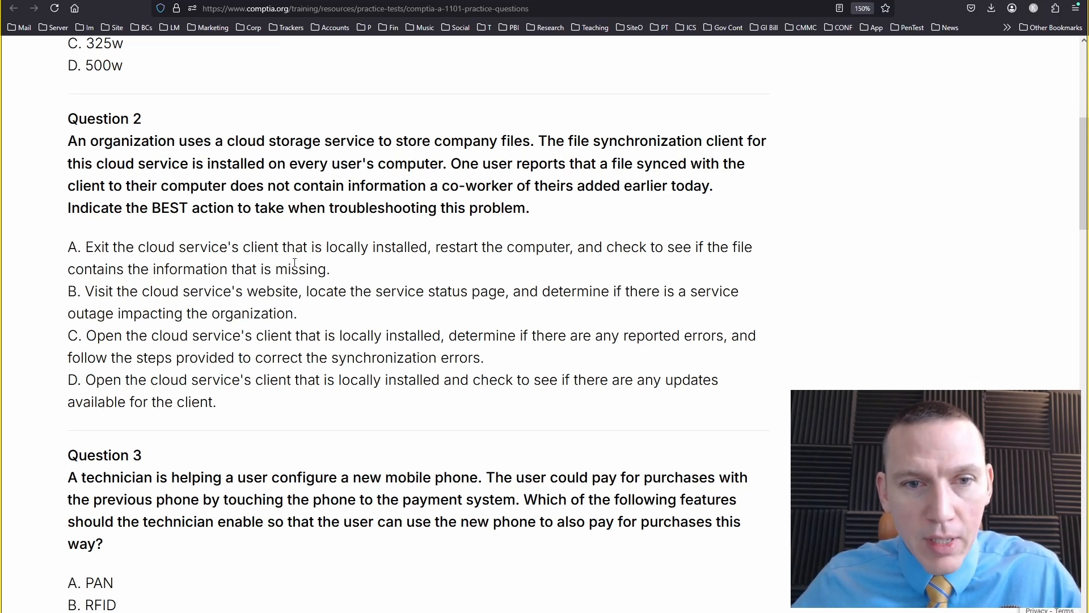
{"action": "mouse_move", "coordinate": [243, 246]}
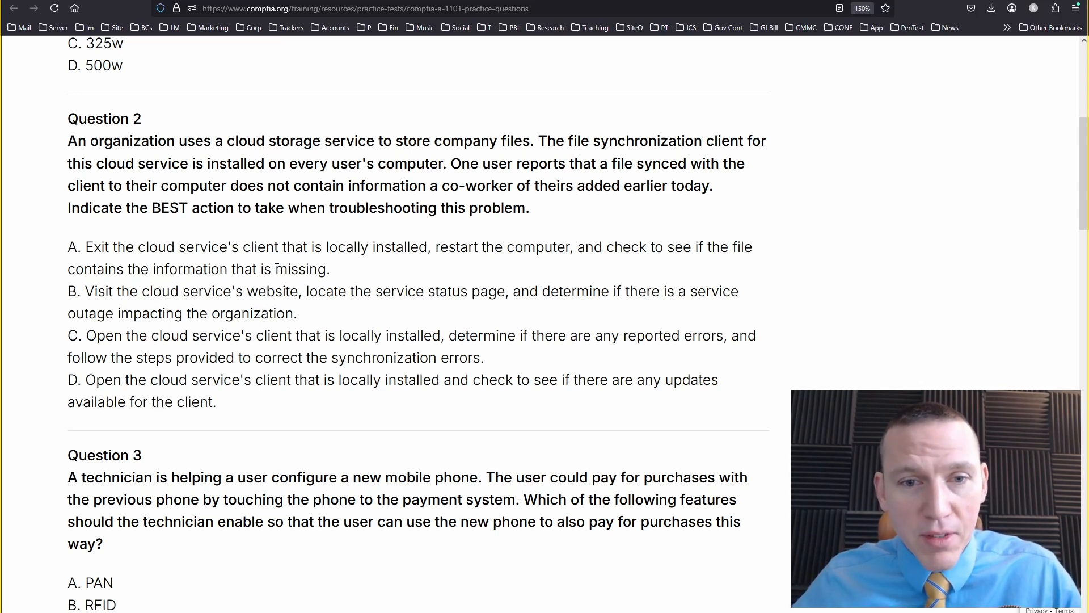
{"action": "mouse_move", "coordinate": [380, 266]}
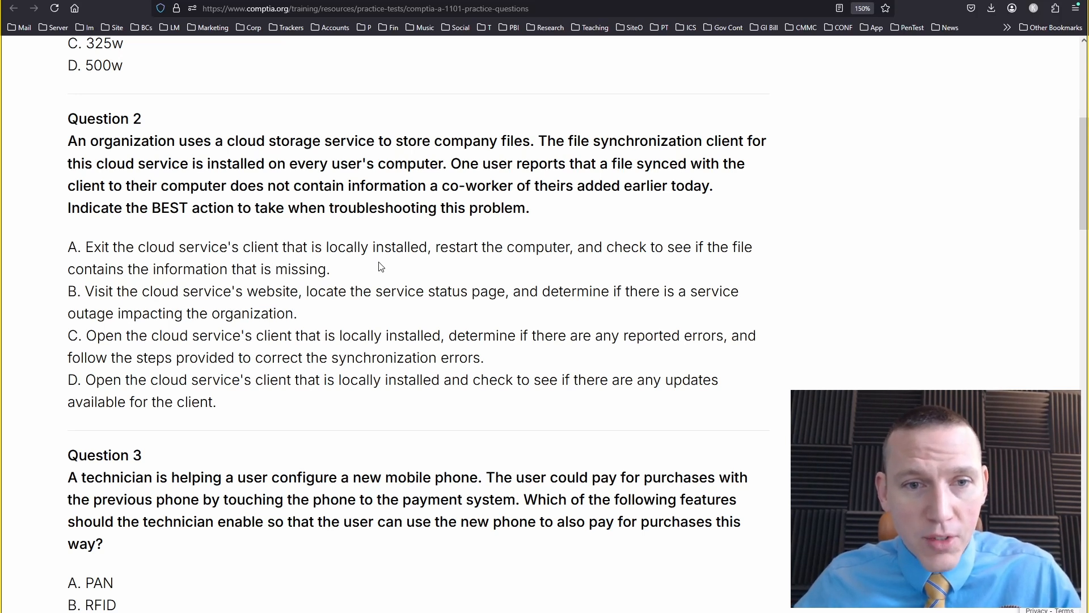
{"action": "mouse_move", "coordinate": [375, 253]}
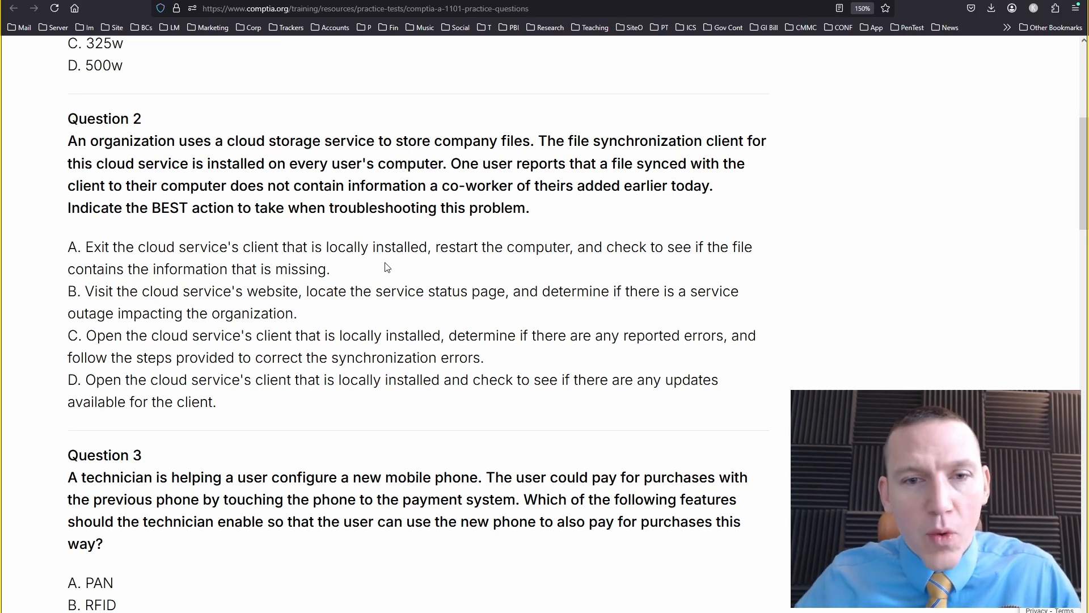
{"action": "mouse_move", "coordinate": [259, 250]}
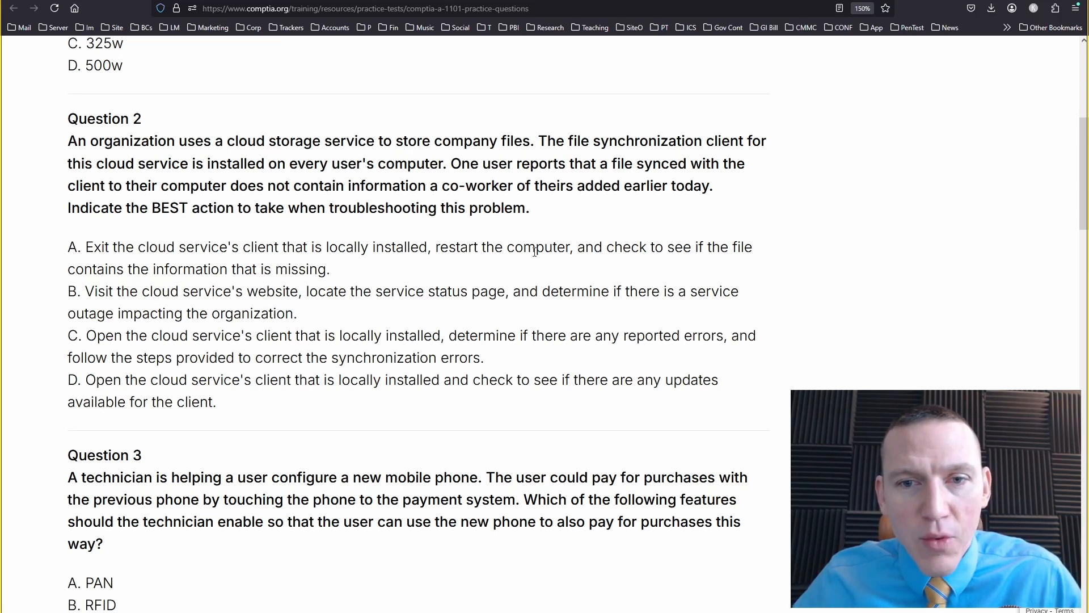
{"action": "mouse_move", "coordinate": [452, 275]}
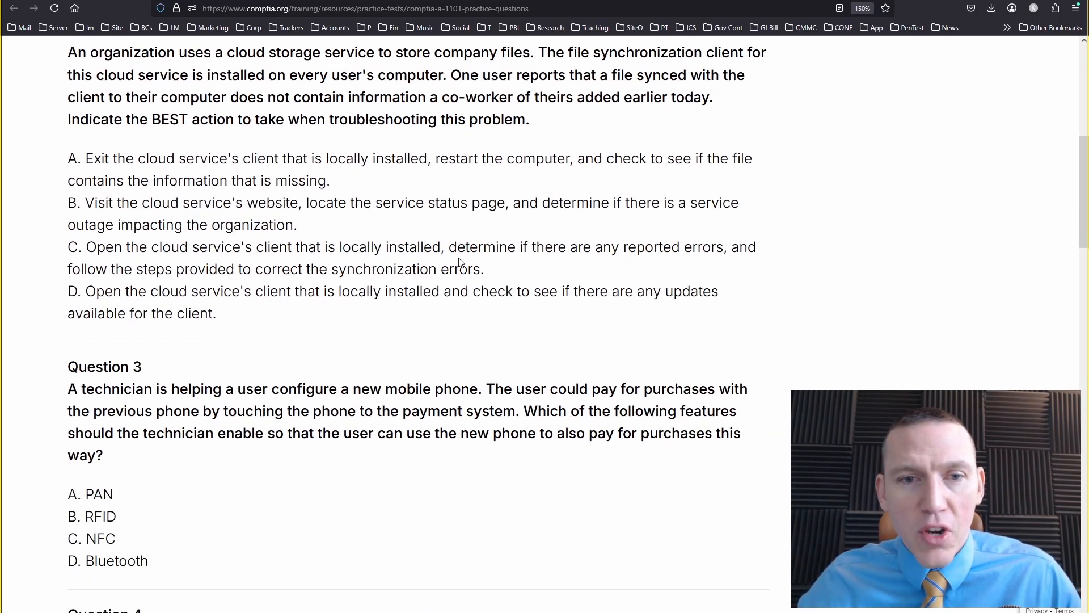
Scroll to Question 4 and highlight its system clock and BIOS error message wording.
{"action": "scroll", "scroll_direction": "down", "scroll_amount": 3}
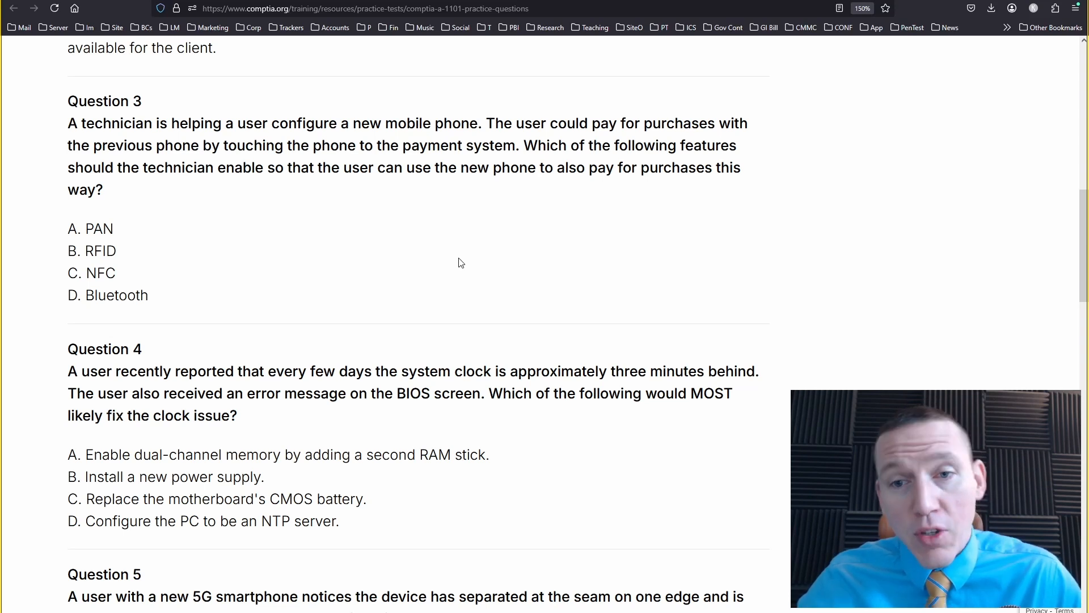
{"action": "mouse_move", "coordinate": [176, 250]}
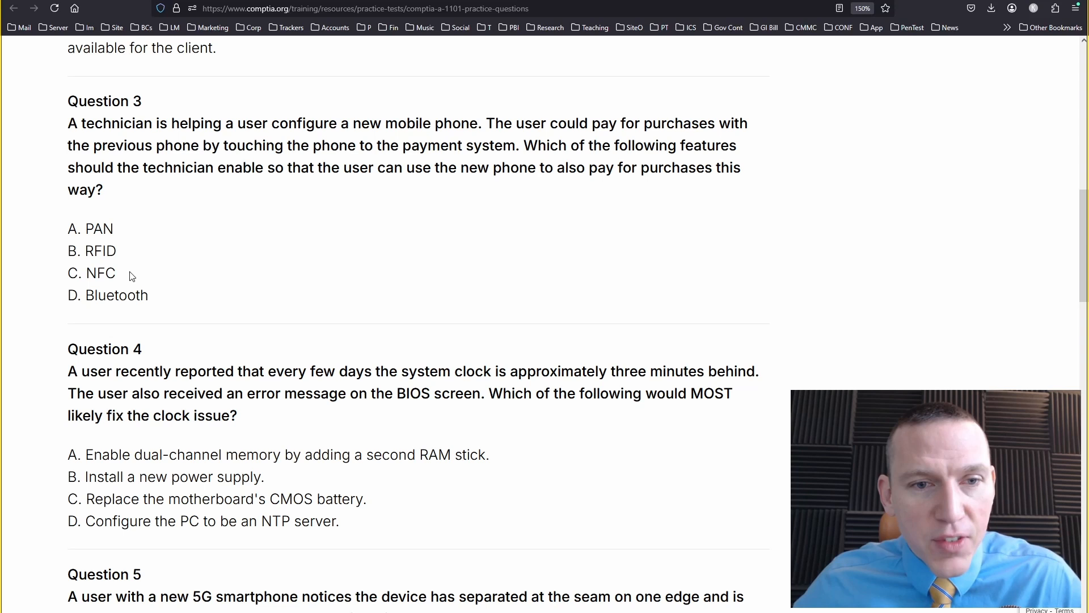
{"action": "mouse_move", "coordinate": [123, 272]}
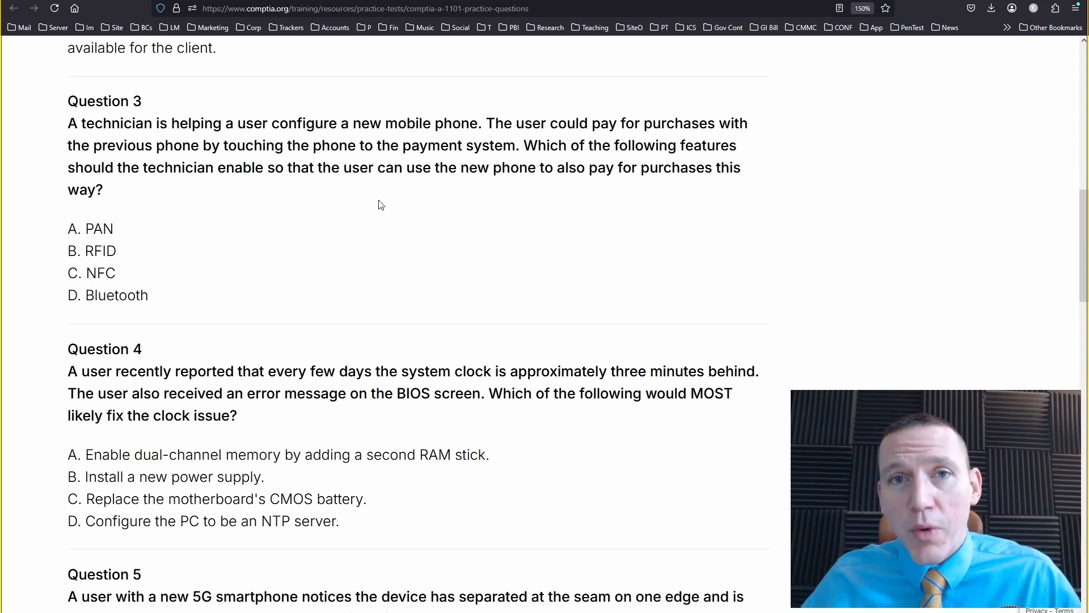
{"action": "scroll", "scroll_direction": "down", "scroll_amount": 3}
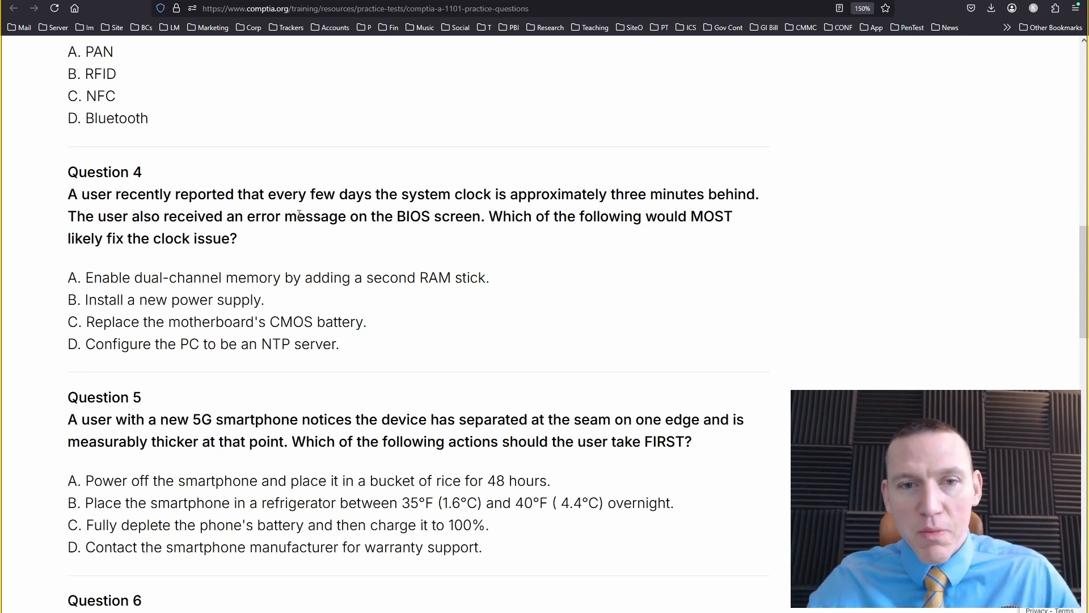
{"action": "left_click_drag", "start_coordinate": [296, 216], "coordinate": [471, 216]}
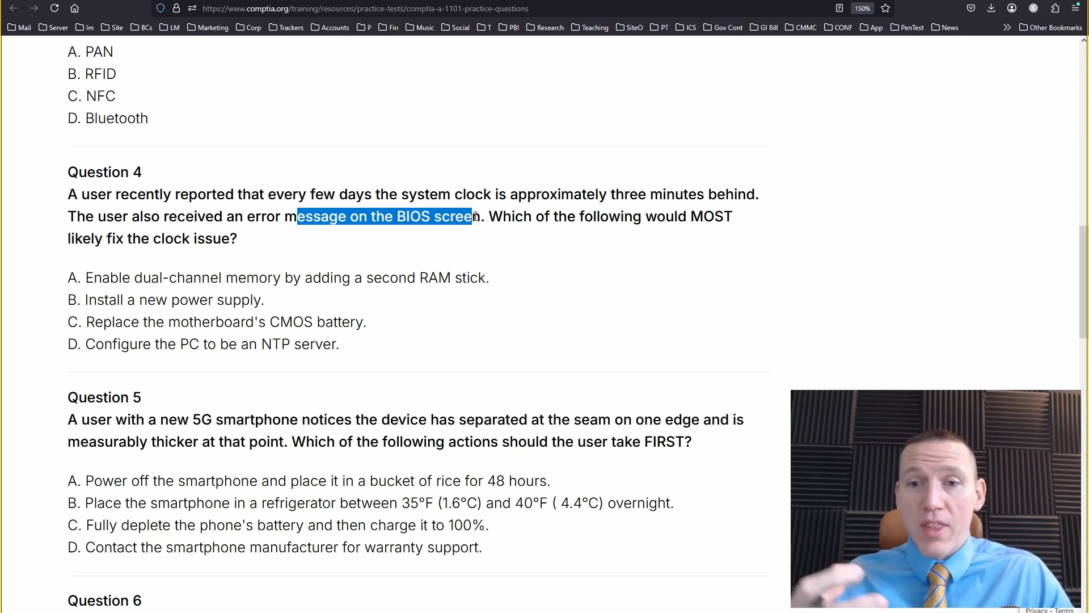
{"action": "left_click", "coordinate": [203, 321]}
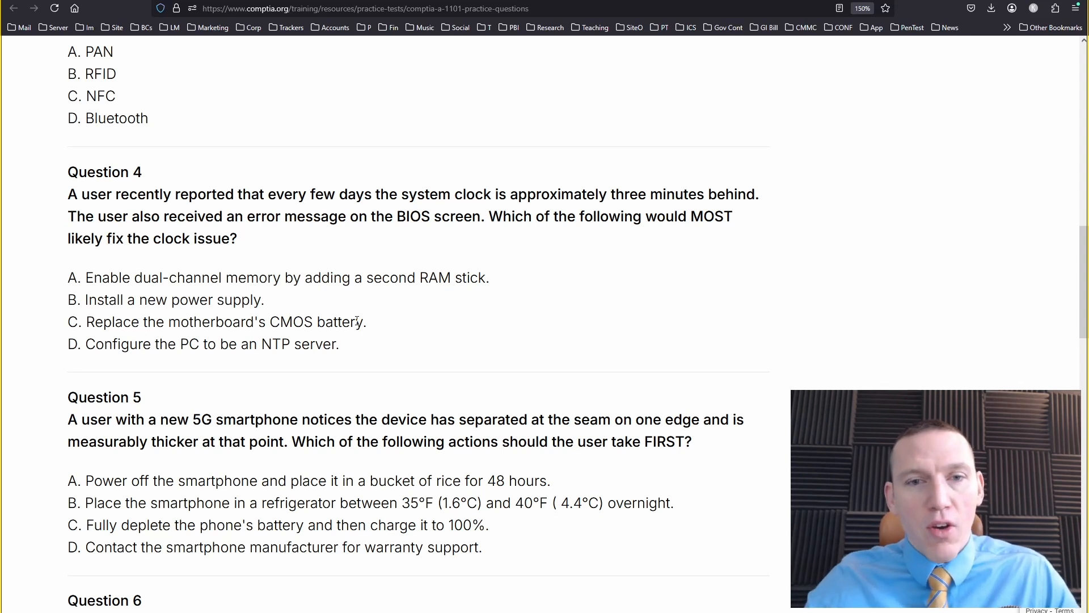
{"action": "double_click", "coordinate": [211, 322]}
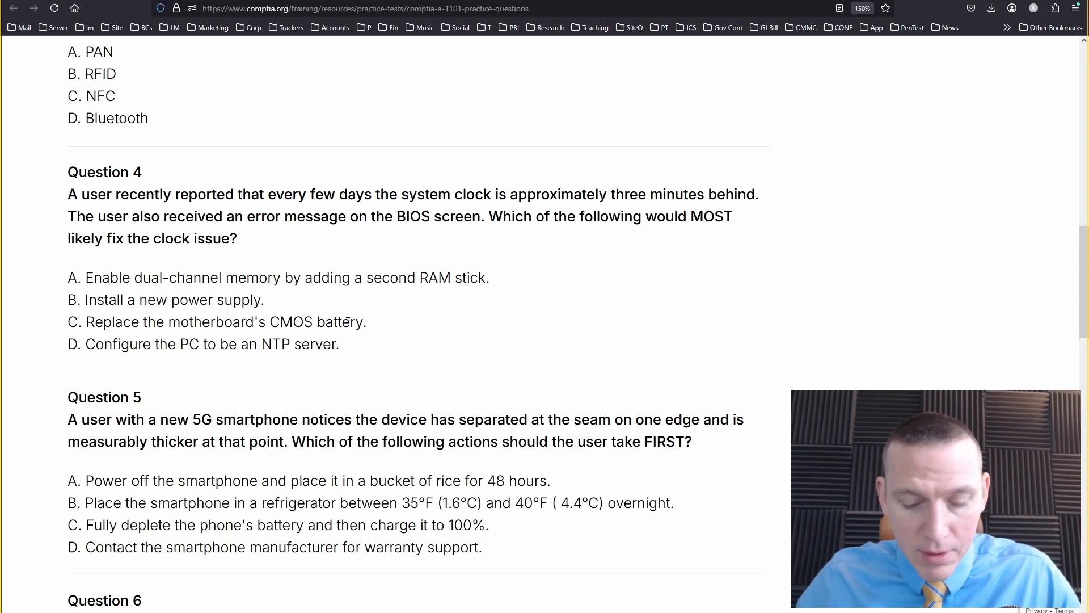
{"action": "mouse_move", "coordinate": [334, 255]}
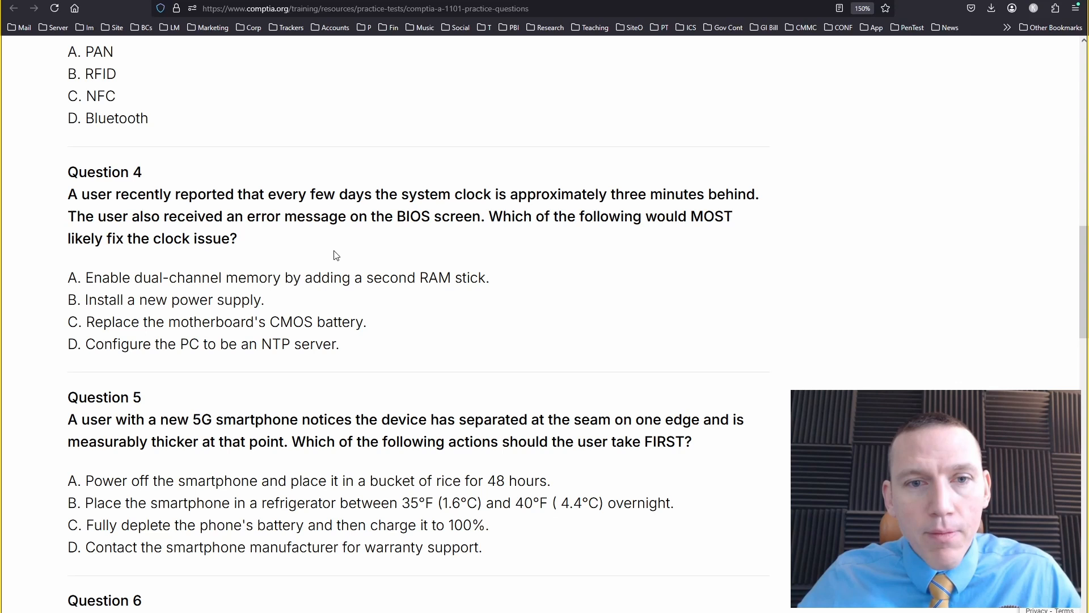
{"action": "left_click_drag", "start_coordinate": [124, 217], "coordinate": [430, 216]}
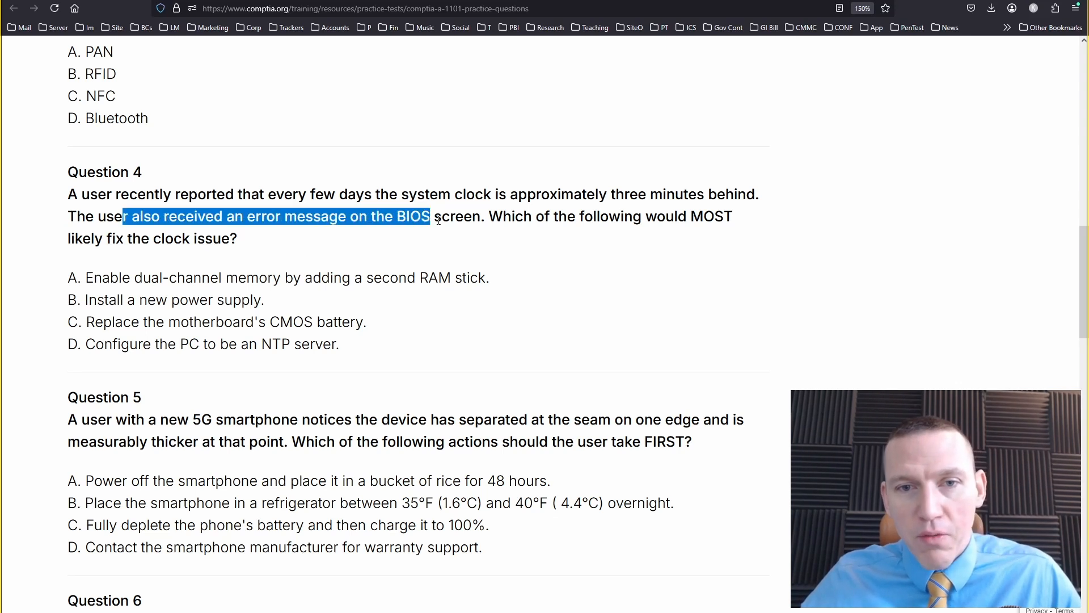
{"action": "left_click_drag", "start_coordinate": [429, 216], "coordinate": [488, 216]}
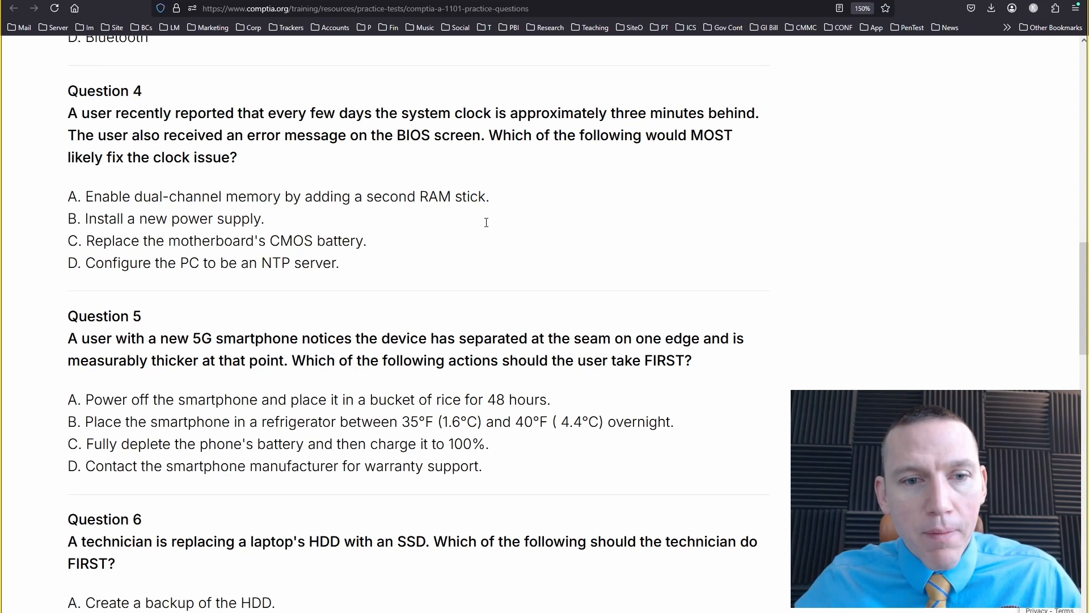
Highlight Question 5's new 5G smartphone and separated-seam phrases, then scroll past it.
{"action": "scroll", "scroll_direction": "down", "scroll_amount": 3}
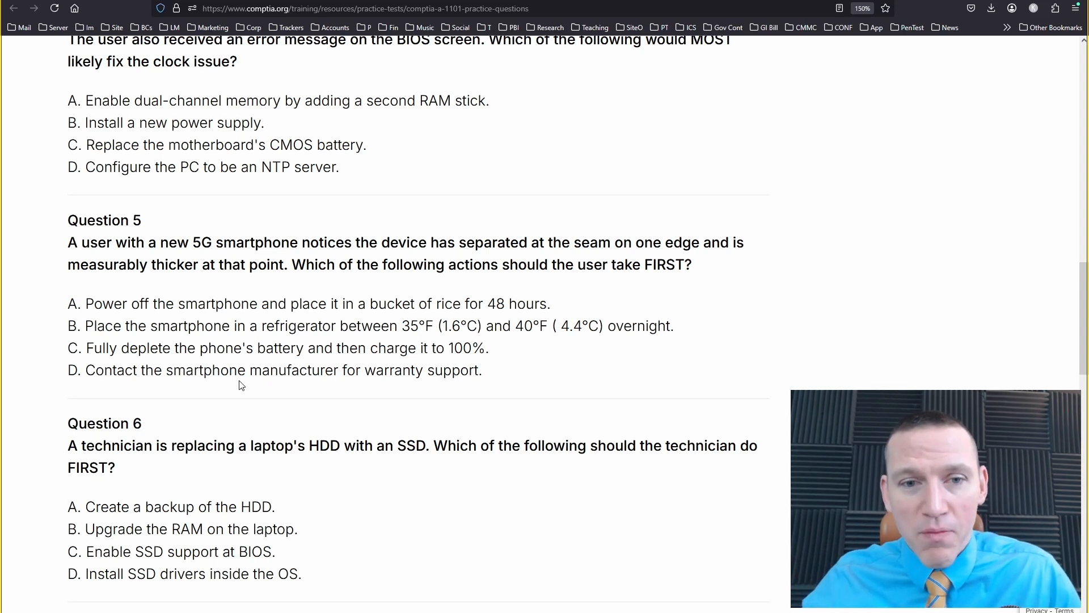
{"action": "mouse_move", "coordinate": [154, 255]}
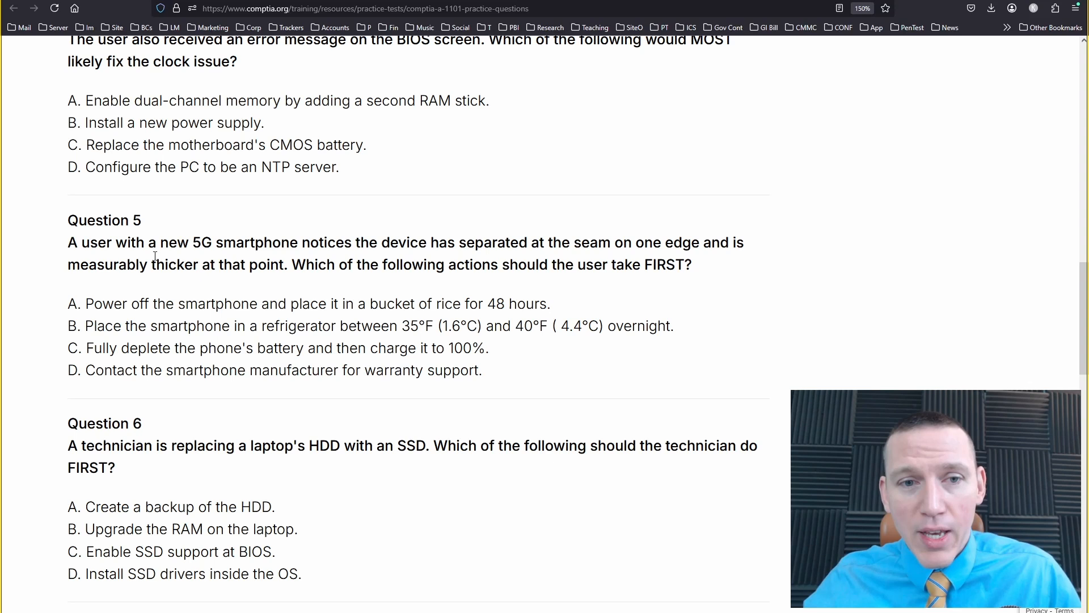
{"action": "left_click_drag", "start_coordinate": [146, 242], "coordinate": [310, 242]}
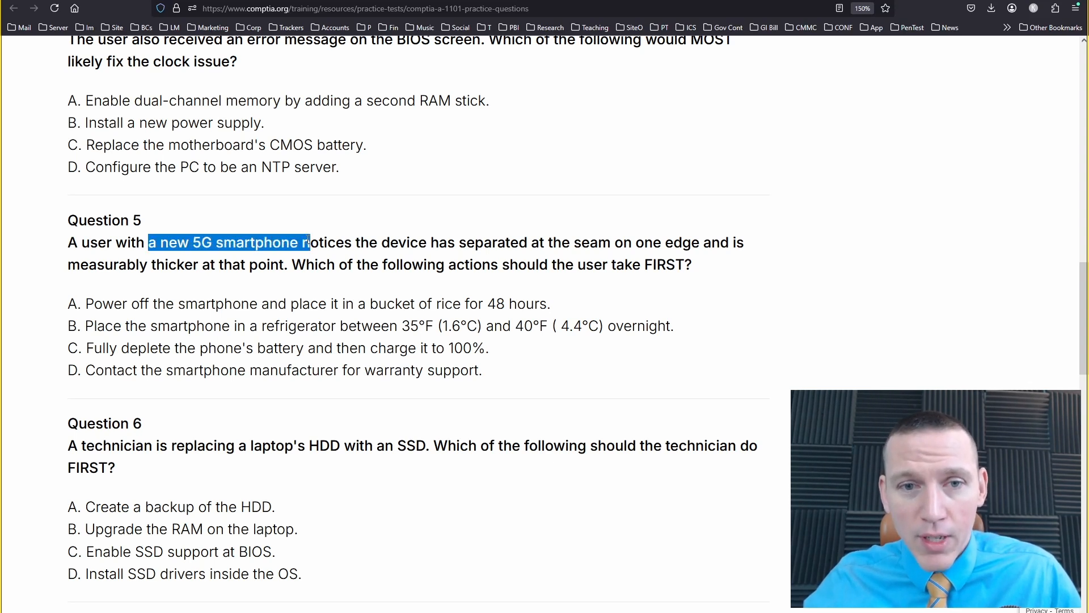
{"action": "left_click", "coordinate": [541, 344]}
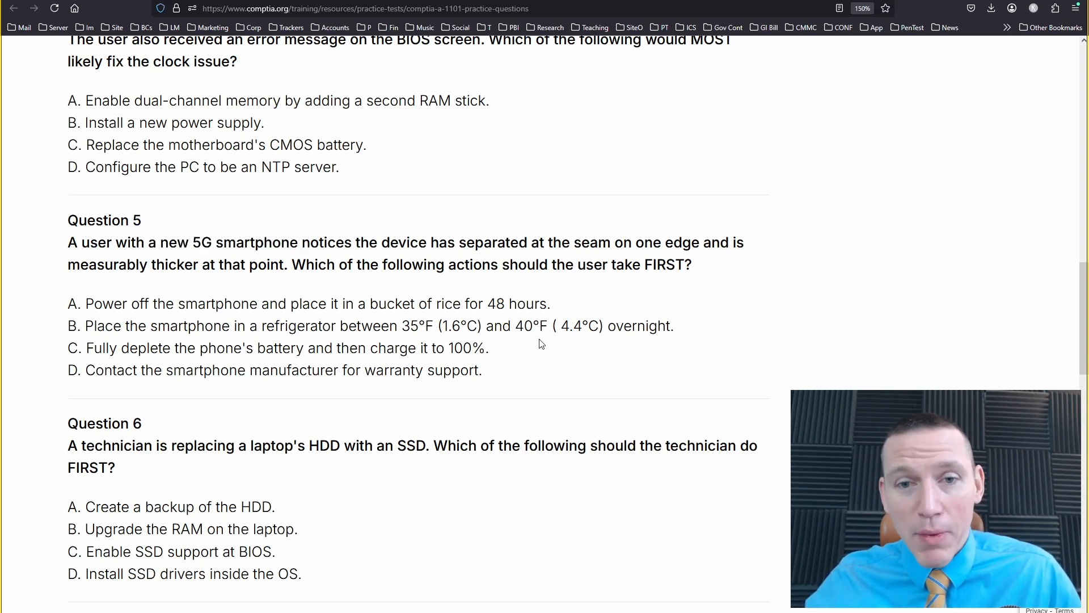
{"action": "left_click_drag", "start_coordinate": [426, 243], "coordinate": [323, 264]}
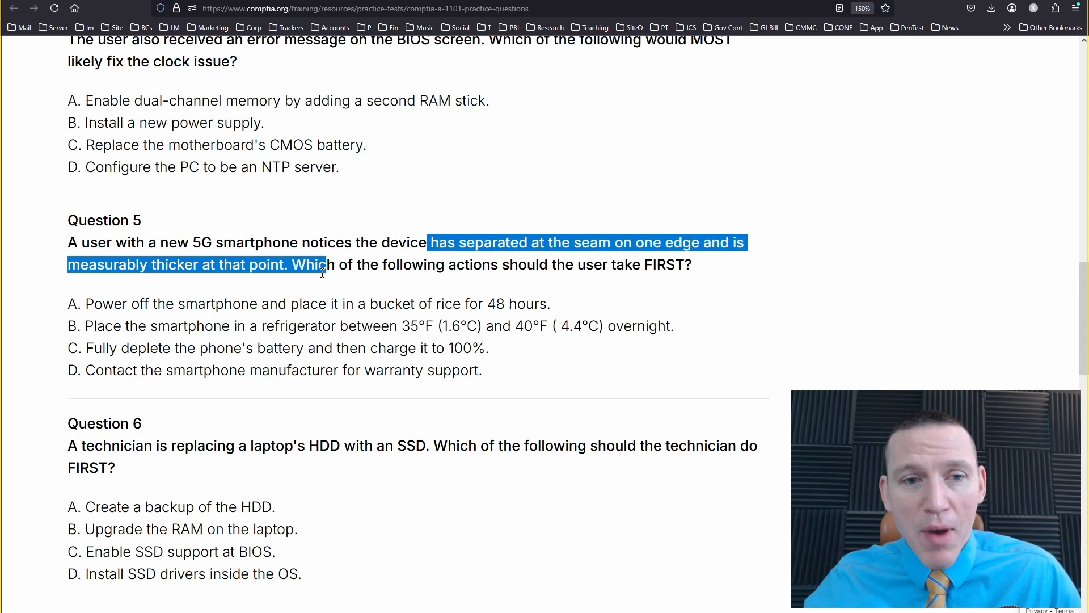
{"action": "left_click", "coordinate": [460, 242]}
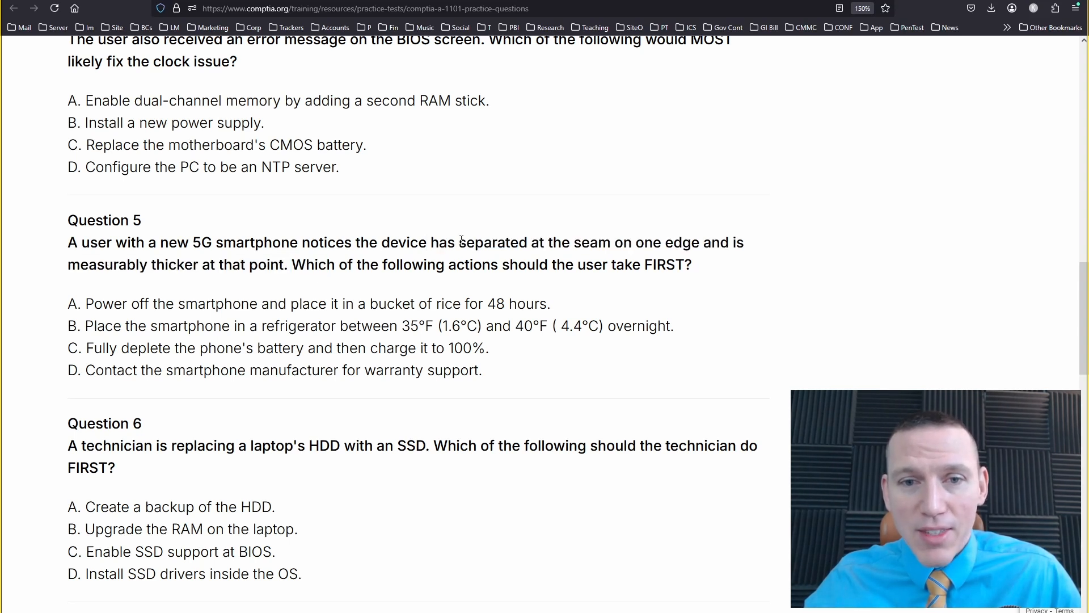
{"action": "left_click_drag", "start_coordinate": [439, 242], "coordinate": [360, 304]}
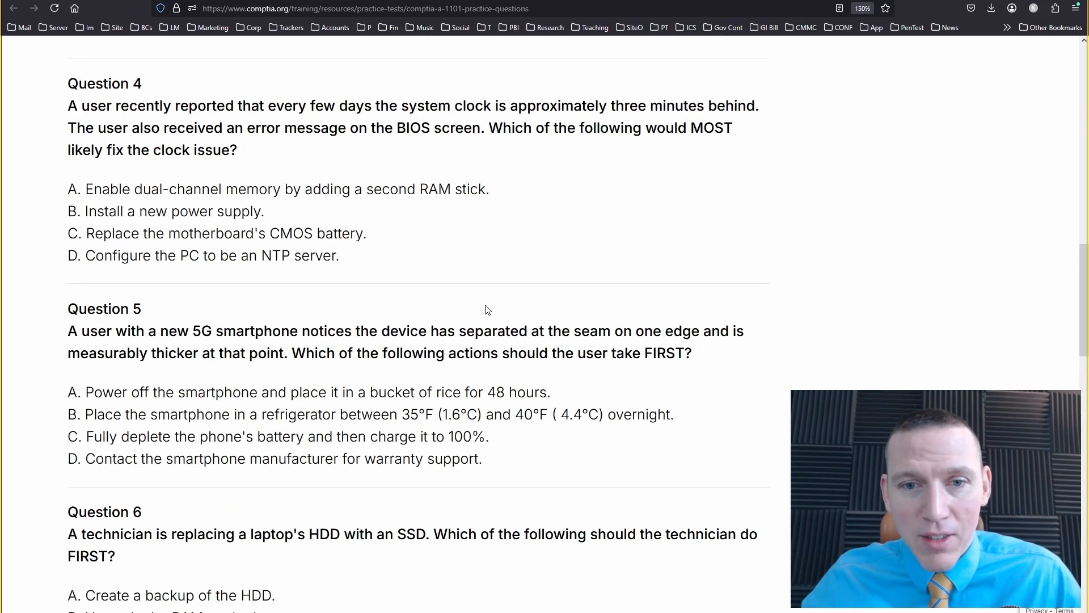
{"action": "scroll", "scroll_direction": "down", "scroll_amount": 3}
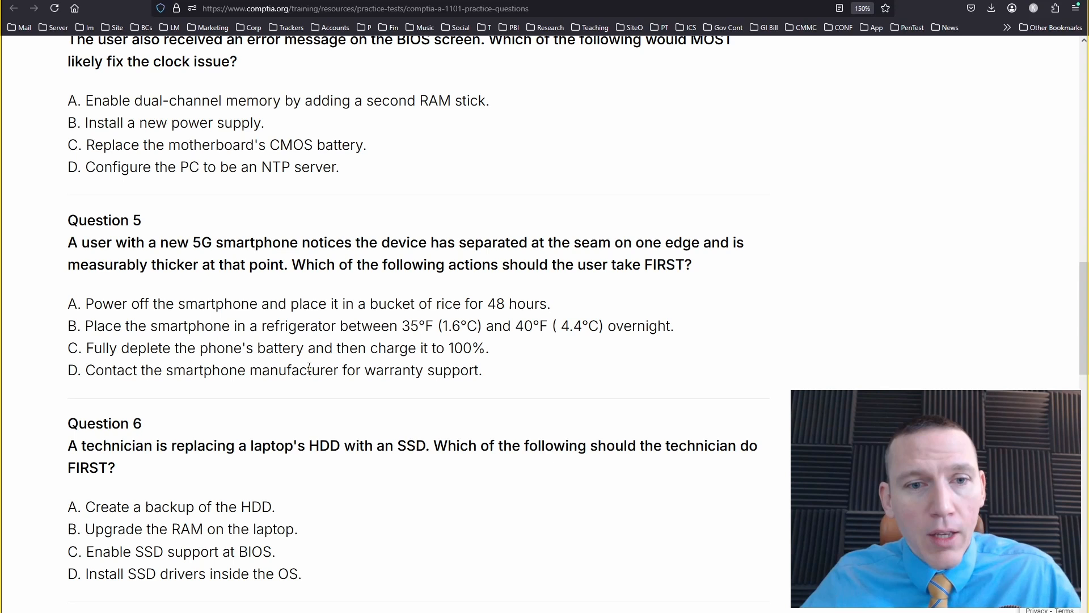
{"action": "scroll", "scroll_direction": "down", "scroll_amount": 3}
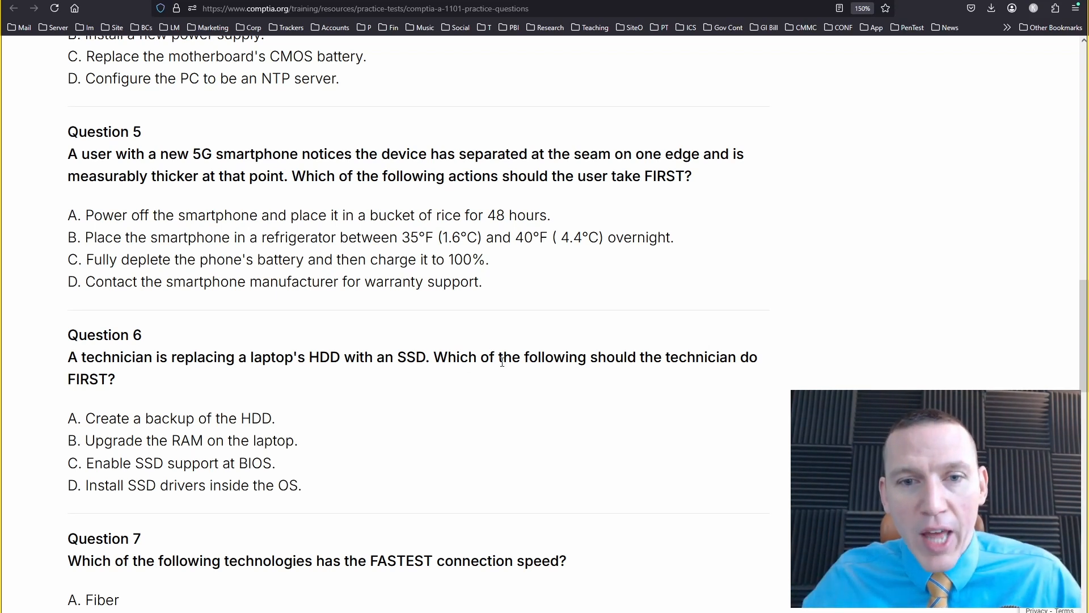
{"action": "mouse_move", "coordinate": [528, 423]}
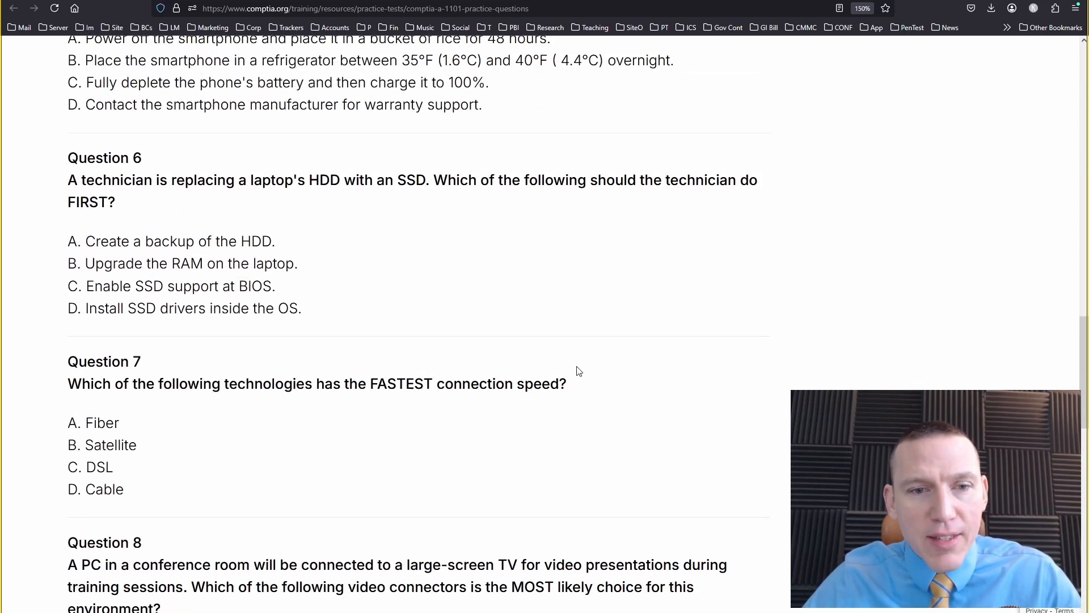
{"action": "mouse_move", "coordinate": [593, 385]}
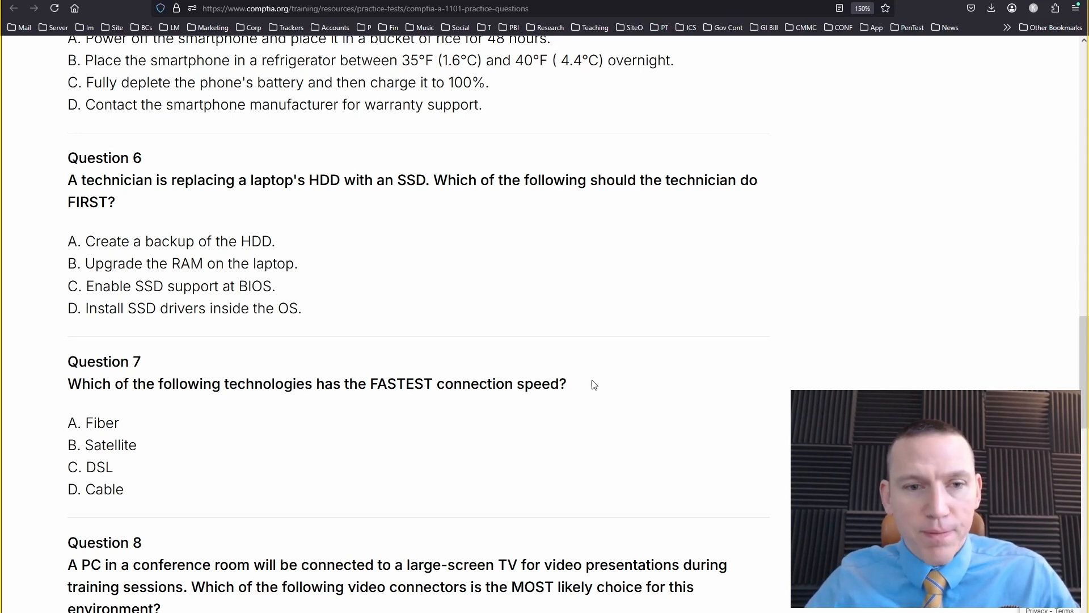
{"action": "mouse_move", "coordinate": [93, 438]}
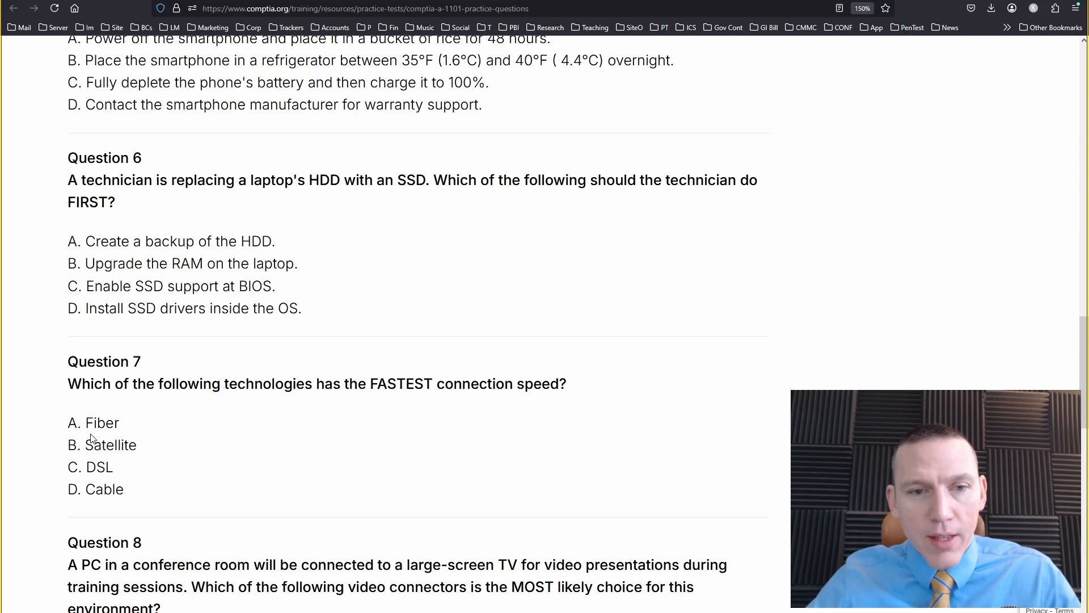
{"action": "mouse_move", "coordinate": [245, 464]}
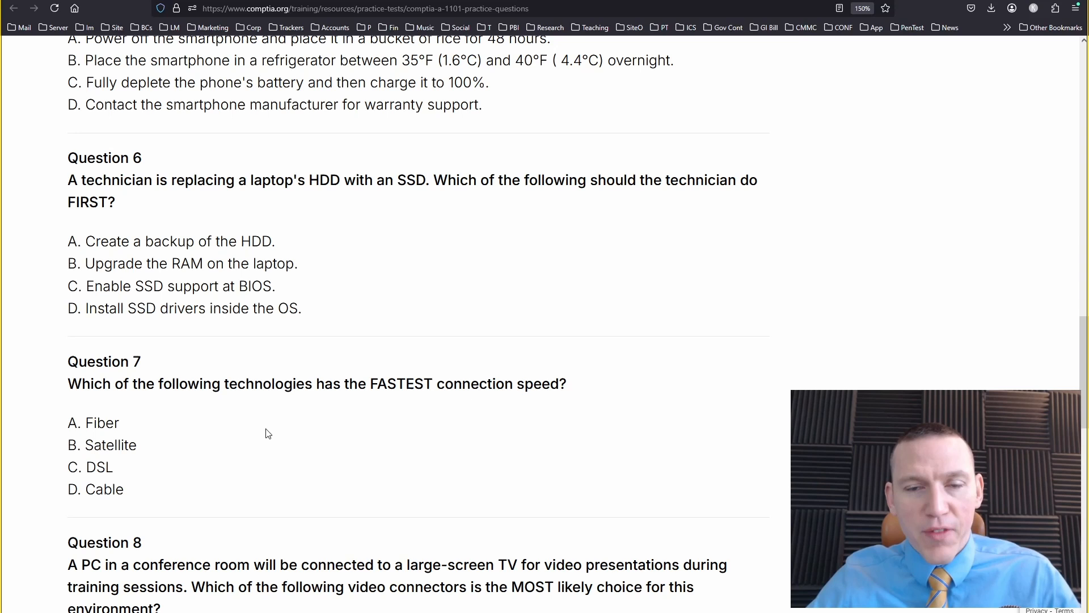
{"action": "mouse_move", "coordinate": [470, 424]}
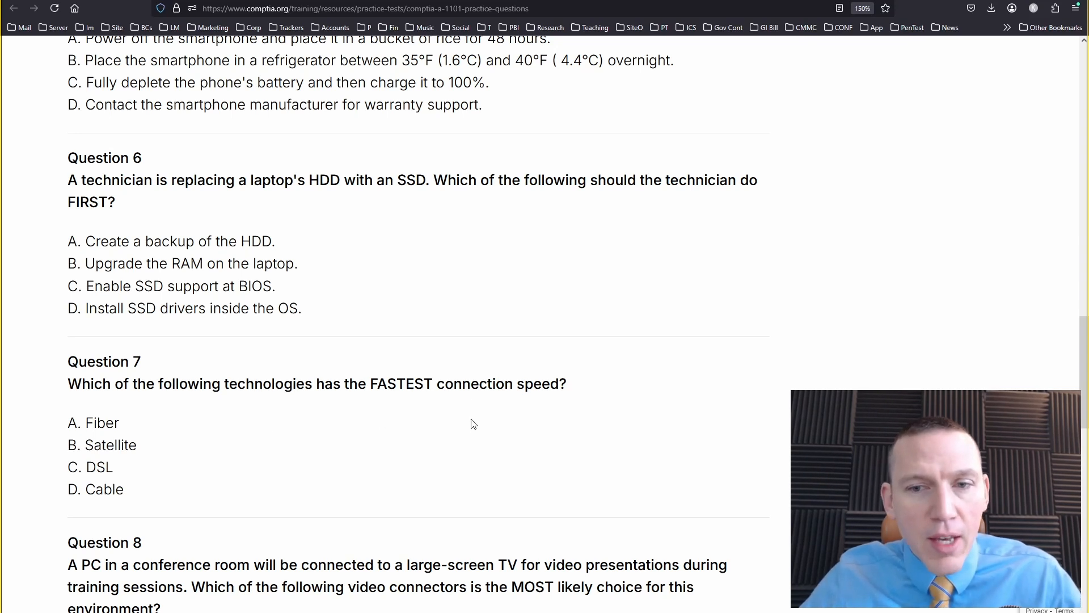
Scroll past Questions 6 and 7 toward Question 8 on video connectors.
{"action": "scroll", "scroll_direction": "down", "scroll_amount": 3}
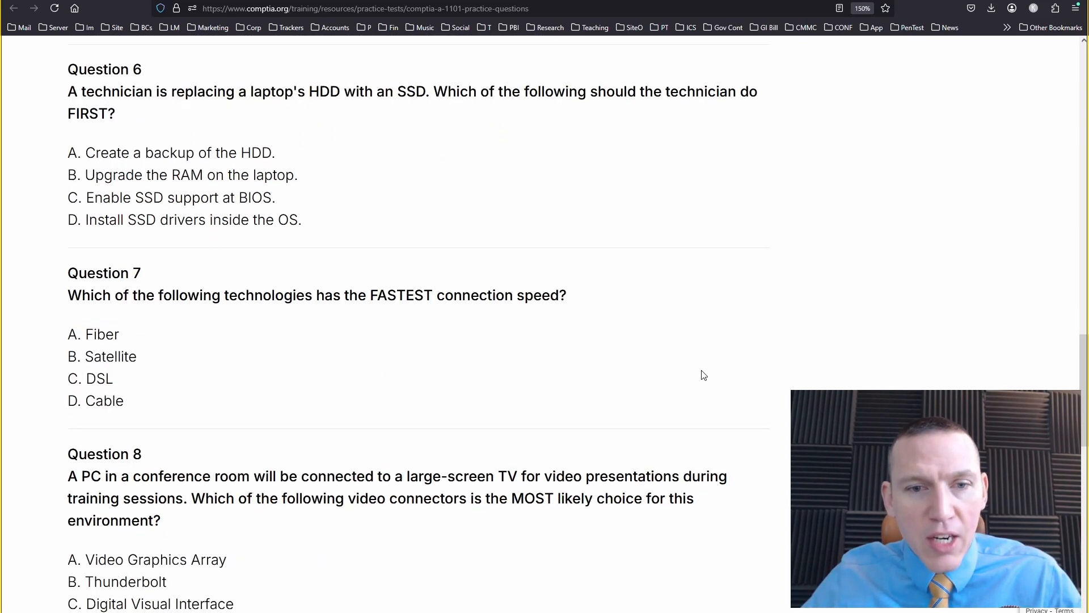
{"action": "mouse_move", "coordinate": [513, 517]}
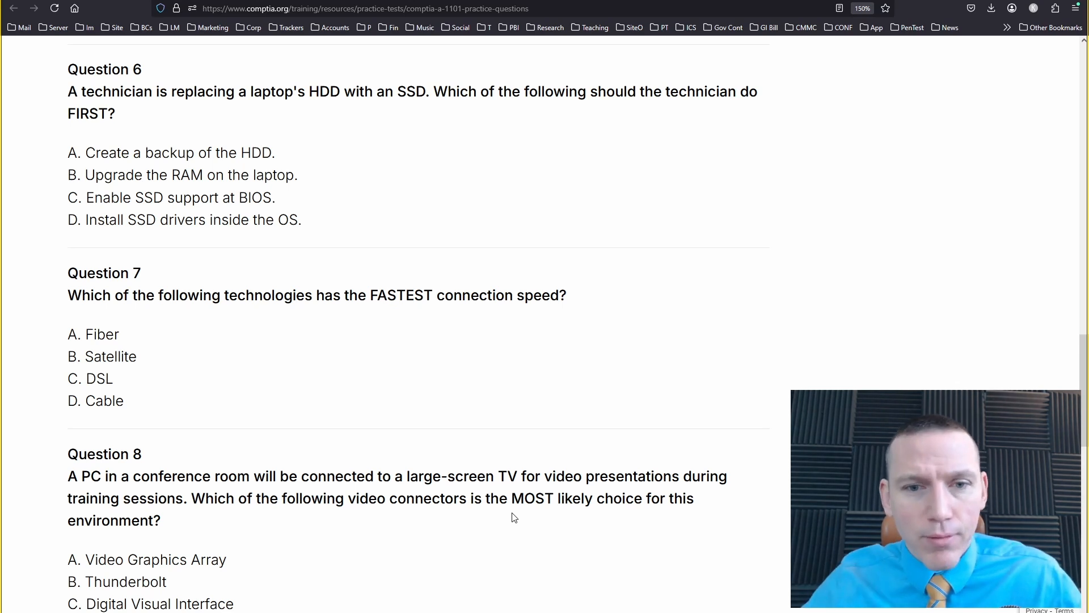
Scroll down to the Answer Key heading below Question 8, then back up slightly.
{"action": "scroll", "scroll_direction": "down", "scroll_amount": 3}
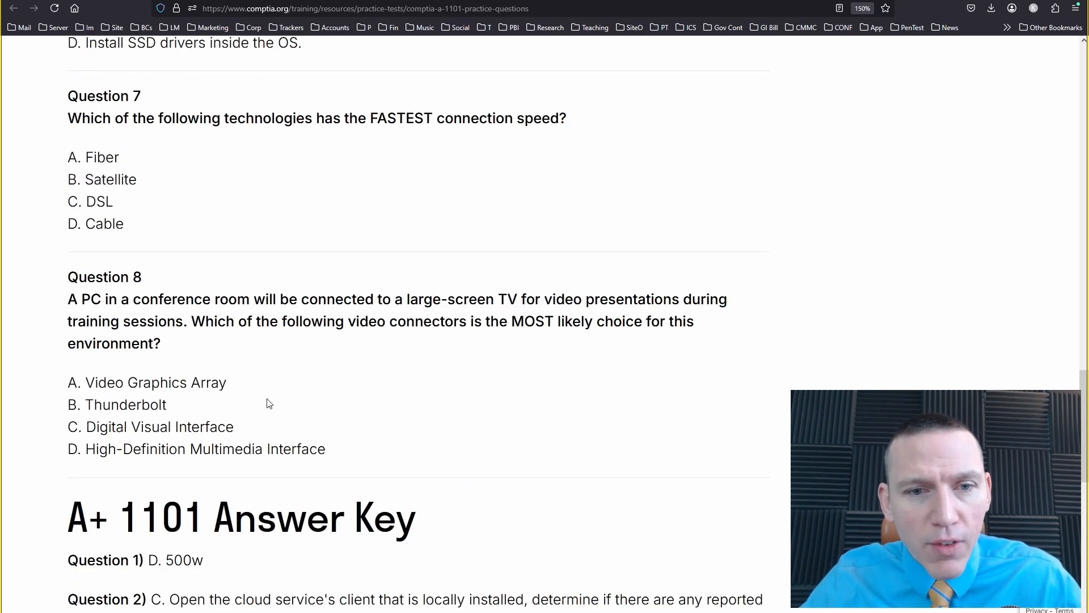
{"action": "scroll", "scroll_direction": "down", "scroll_amount": 3}
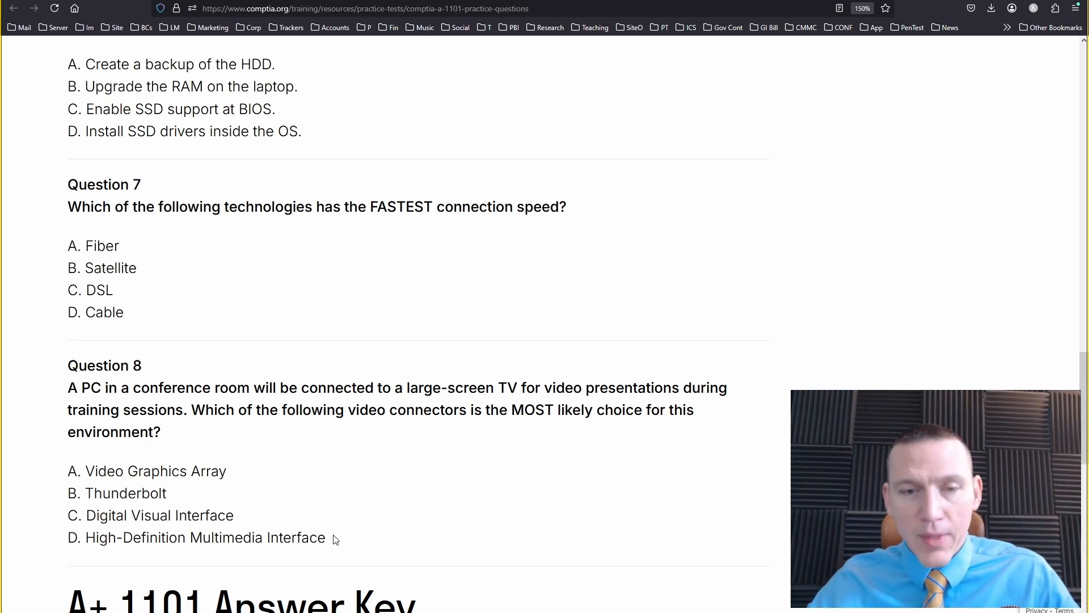
{"action": "scroll", "scroll_direction": "up", "scroll_amount": 3}
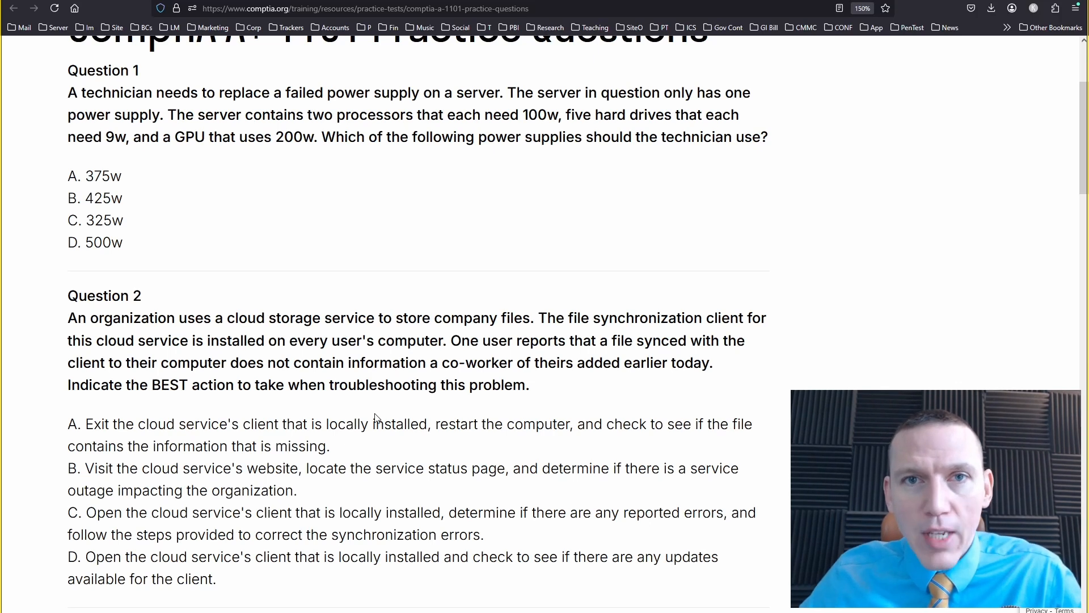
Highlight Question 2's scenario and answer D about checking for client updates.
{"action": "scroll", "scroll_direction": "down", "scroll_amount": 3}
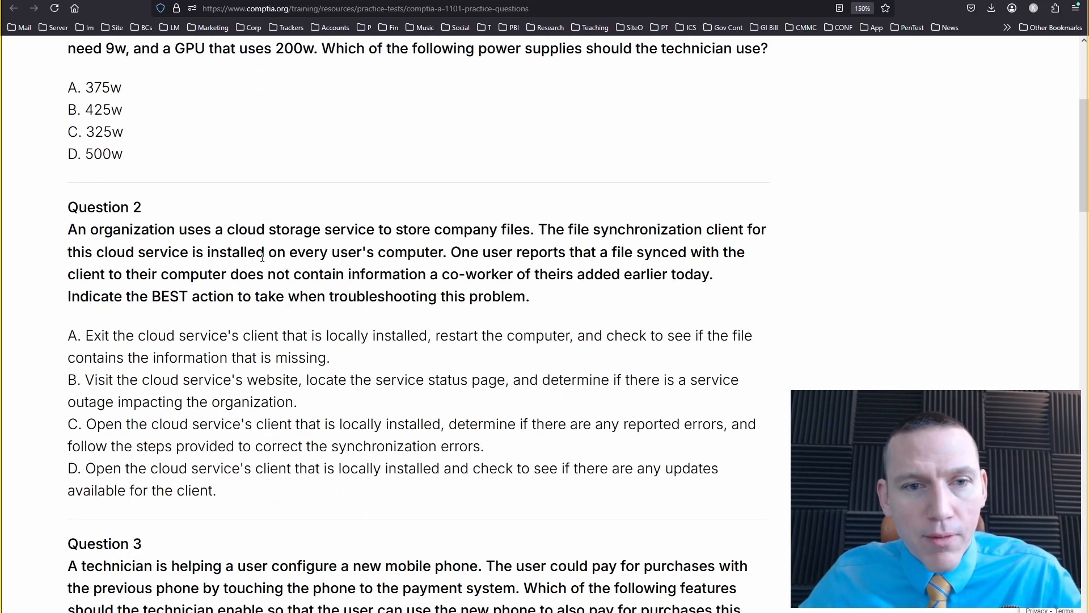
{"action": "left_click_drag", "start_coordinate": [77, 229], "coordinate": [529, 296]}
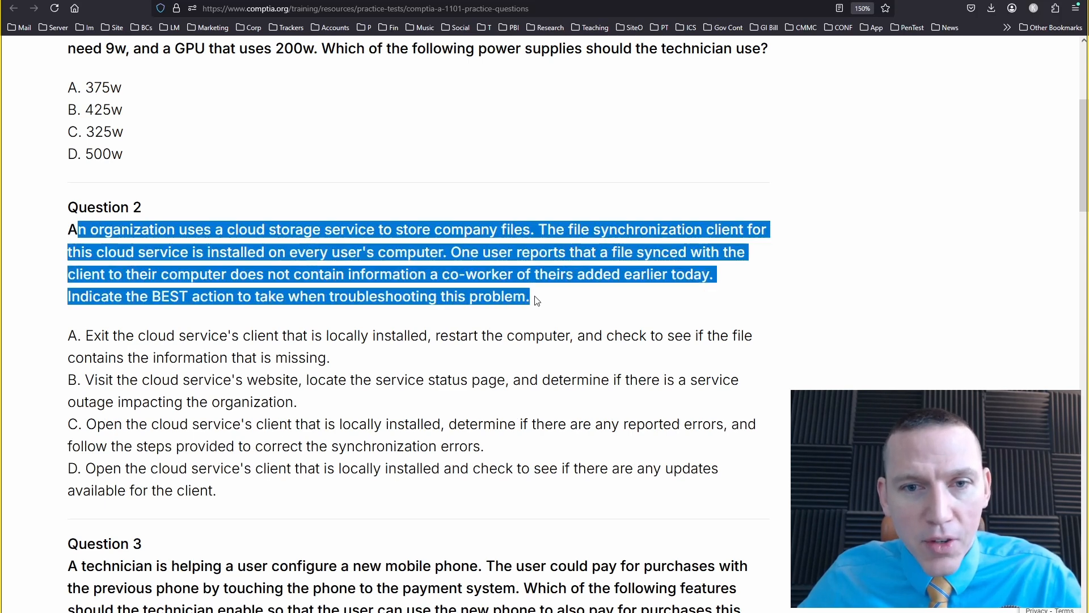
{"action": "left_click", "coordinate": [65, 269]}
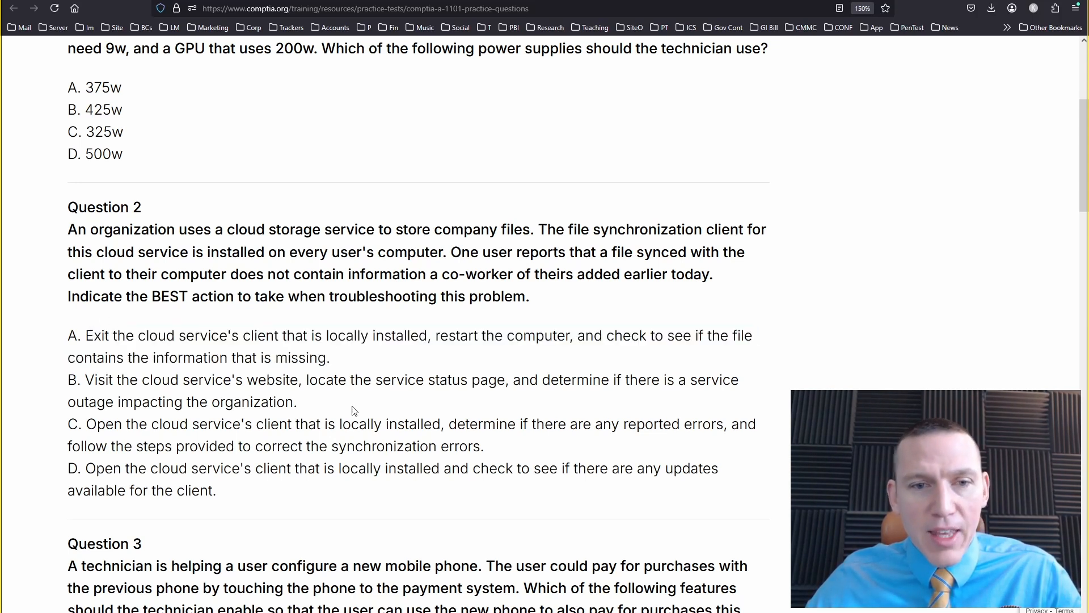
{"action": "mouse_move", "coordinate": [331, 397]}
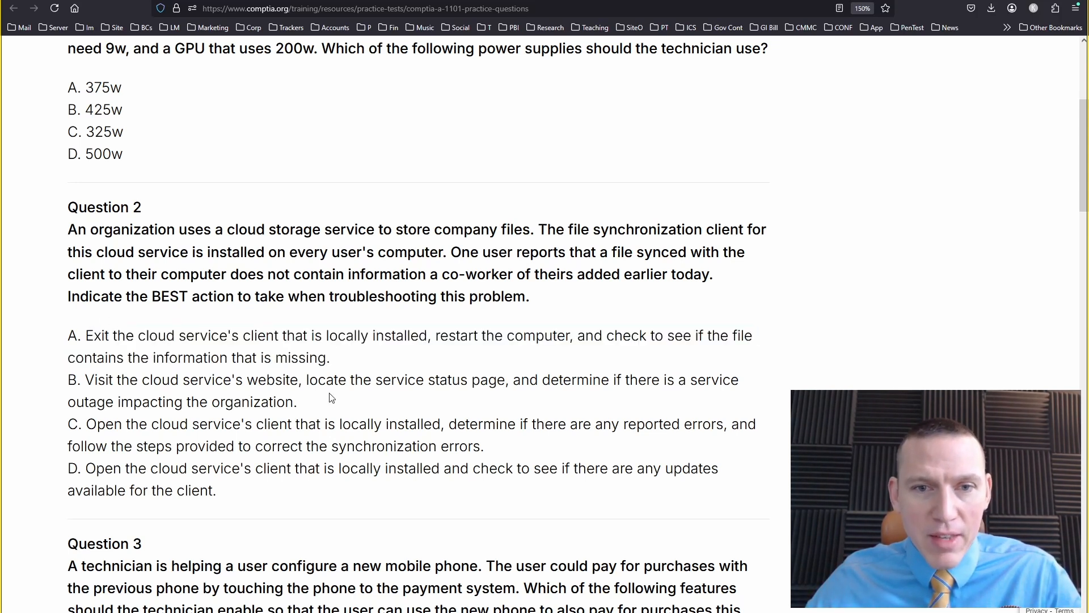
{"action": "scroll", "scroll_direction": "down", "scroll_amount": 3}
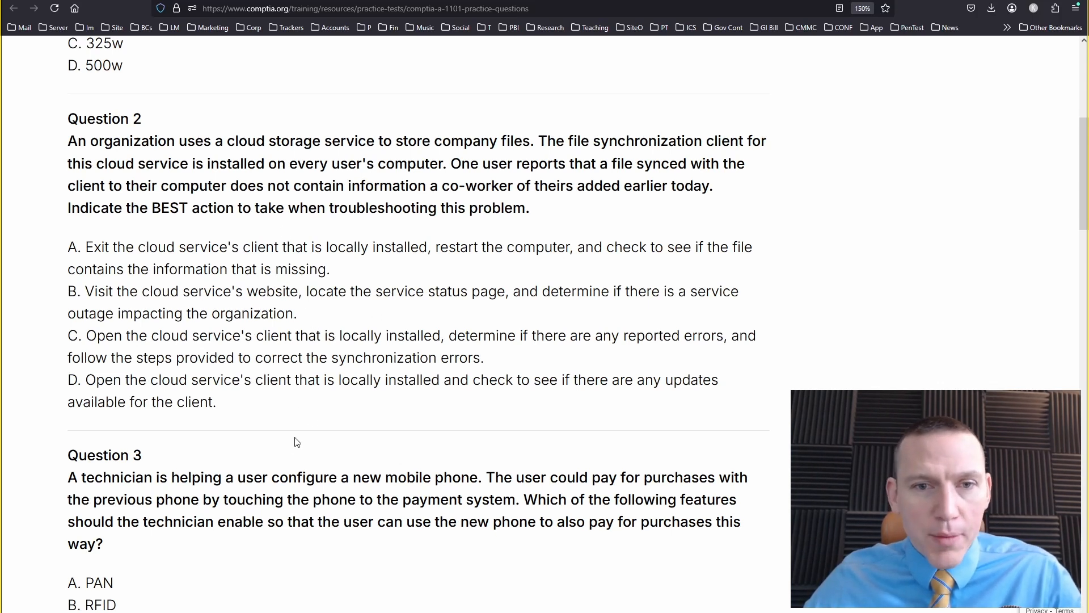
{"action": "left_click_drag", "start_coordinate": [260, 291], "coordinate": [307, 335]}
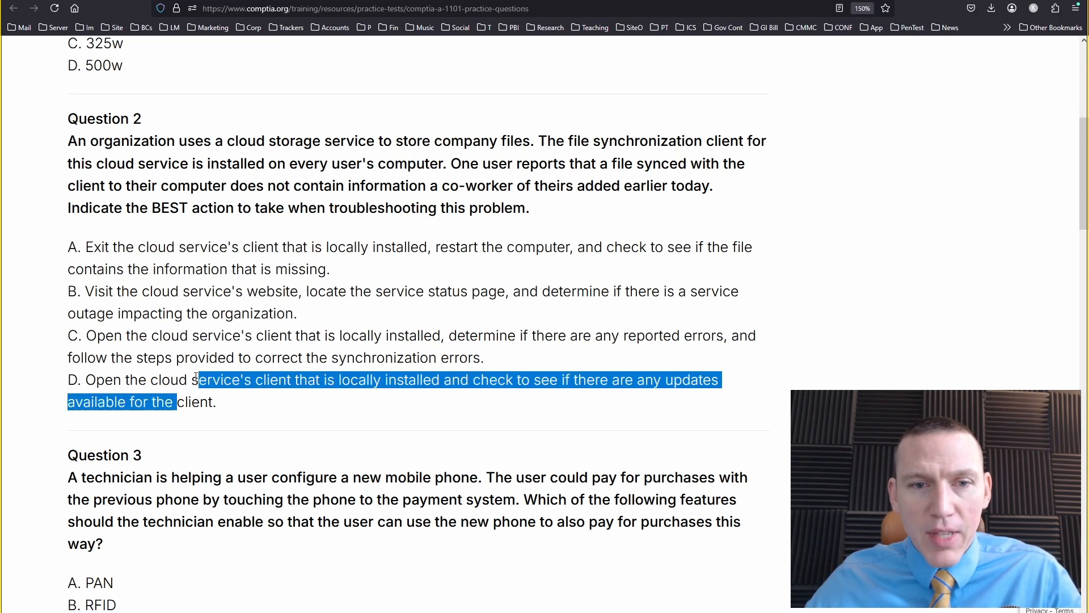
{"action": "left_click", "coordinate": [252, 404]}
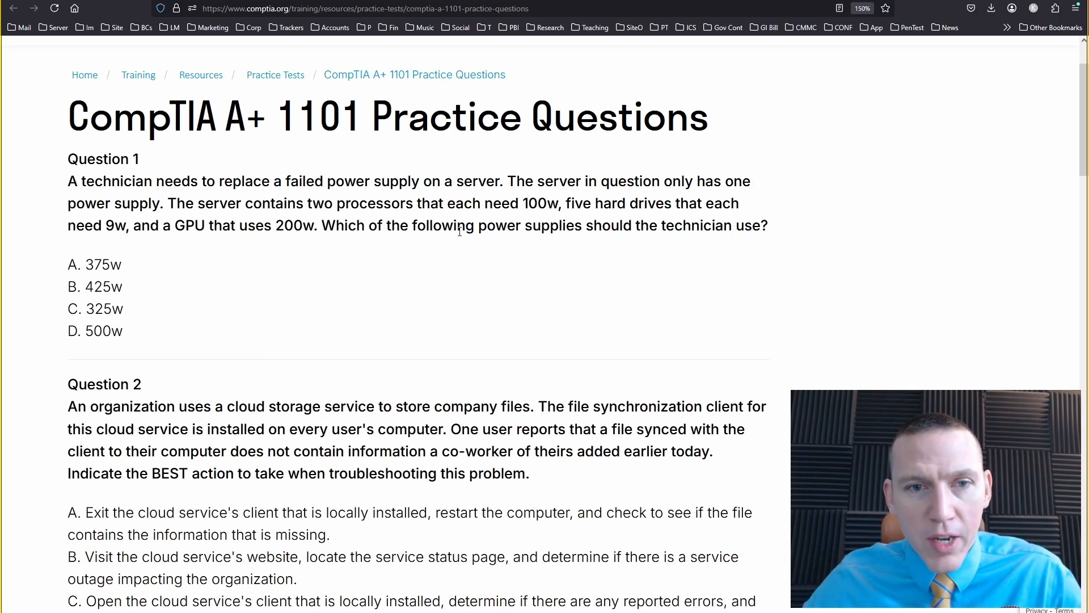
{"action": "mouse_move", "coordinate": [414, 262]}
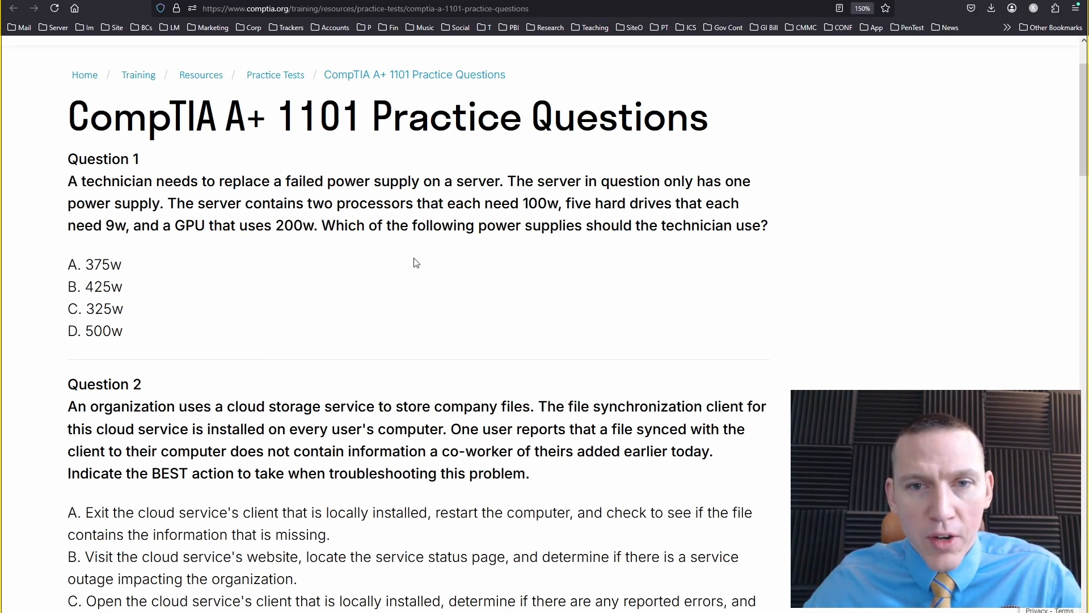
{"action": "mouse_move", "coordinate": [341, 318]}
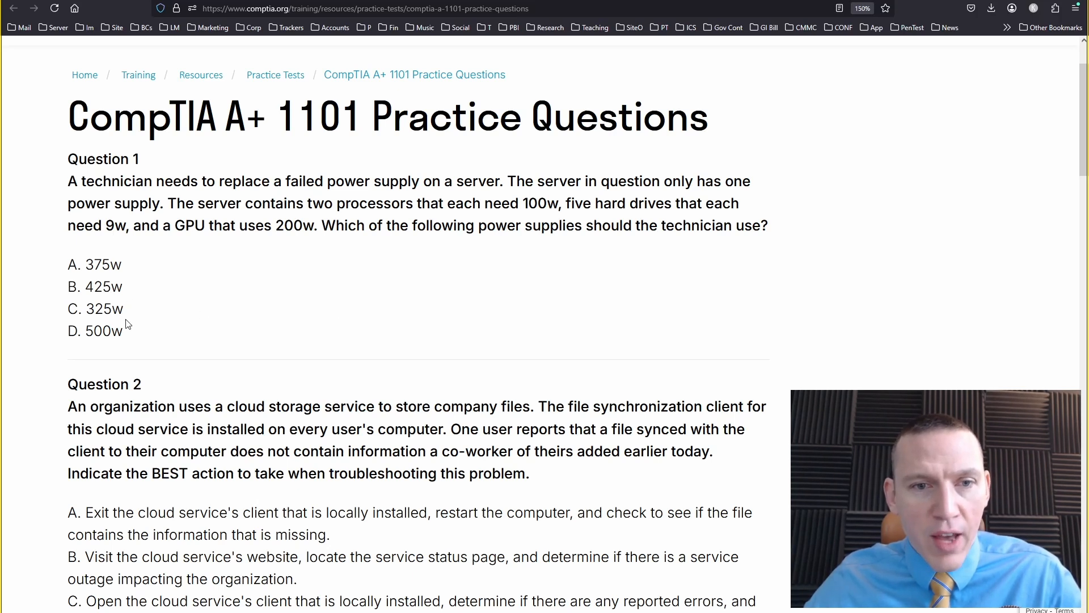
Scroll down to Question 4 and highlight its CMOS battery wording.
{"action": "scroll", "scroll_direction": "down", "scroll_amount": 3}
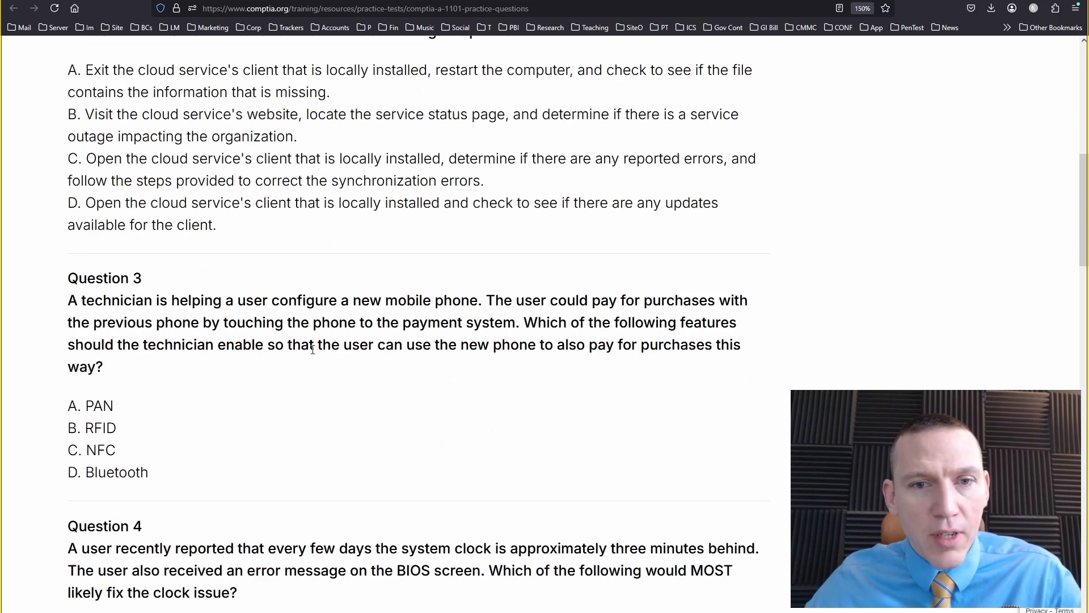
{"action": "scroll", "scroll_direction": "down", "scroll_amount": 3}
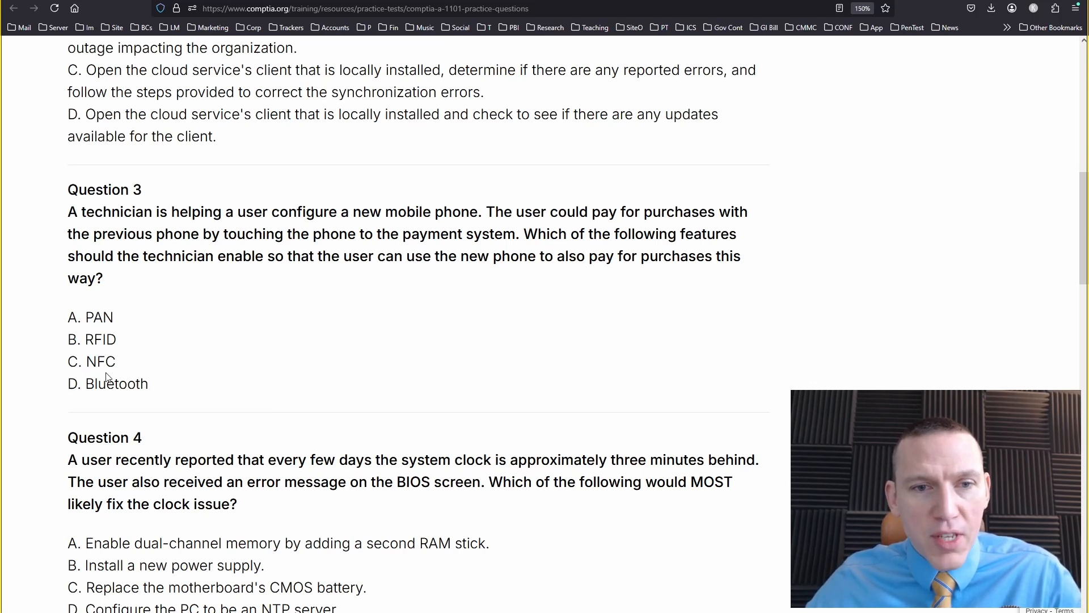
{"action": "scroll", "scroll_direction": "down", "scroll_amount": 3}
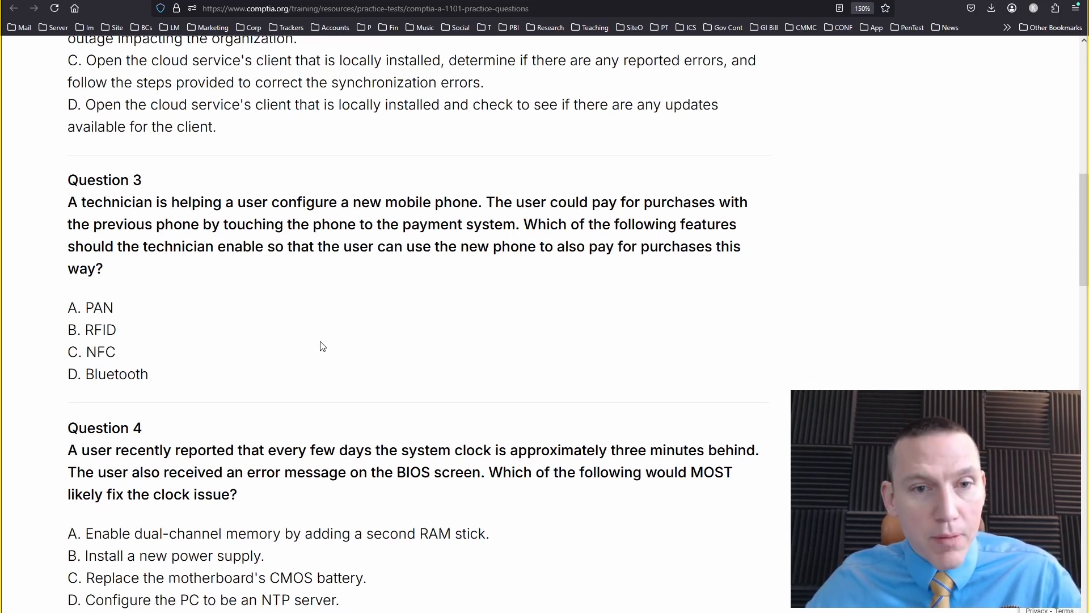
{"action": "scroll", "scroll_direction": "down", "scroll_amount": 3}
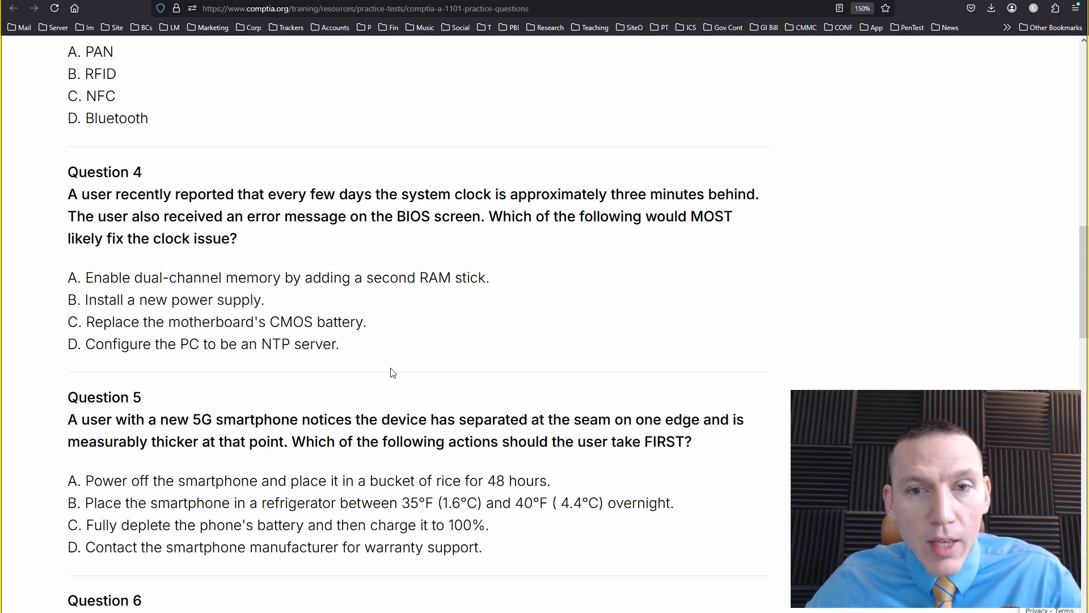
{"action": "left_click_drag", "start_coordinate": [256, 322], "coordinate": [333, 322]}
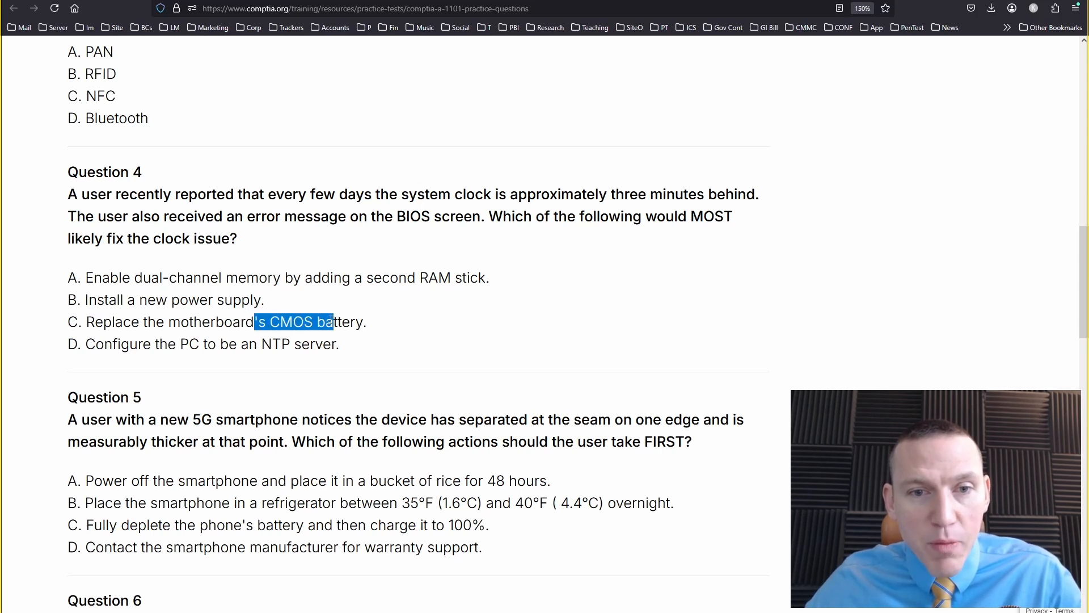
Highlight Question 5's smartphone manufacturer wording, then scroll down to the Answer Key heading.
{"action": "scroll", "scroll_direction": "down", "scroll_amount": 3}
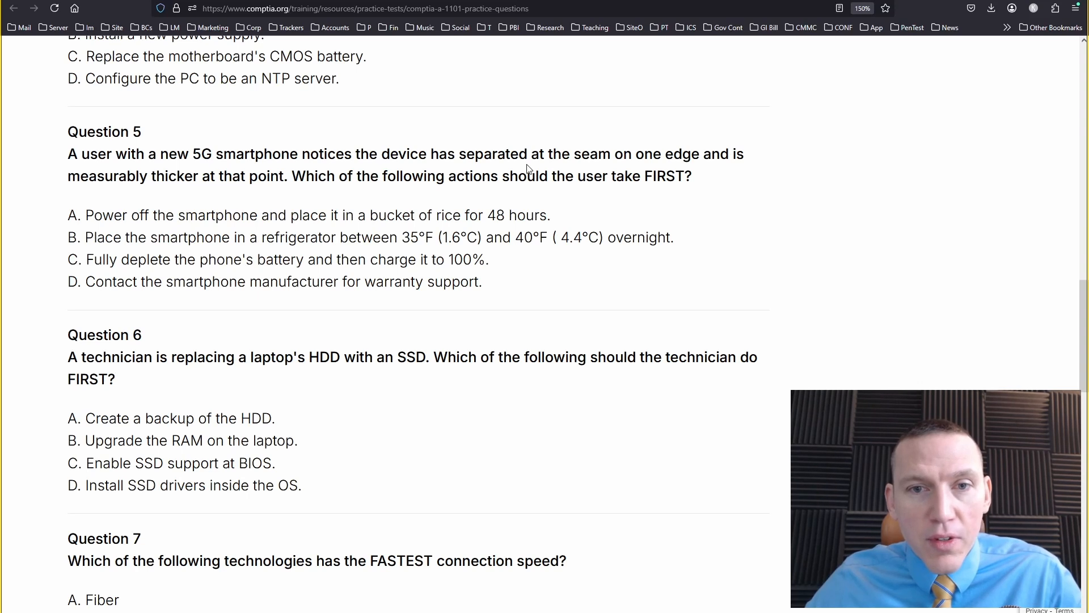
{"action": "left_click_drag", "start_coordinate": [136, 281], "coordinate": [355, 281]}
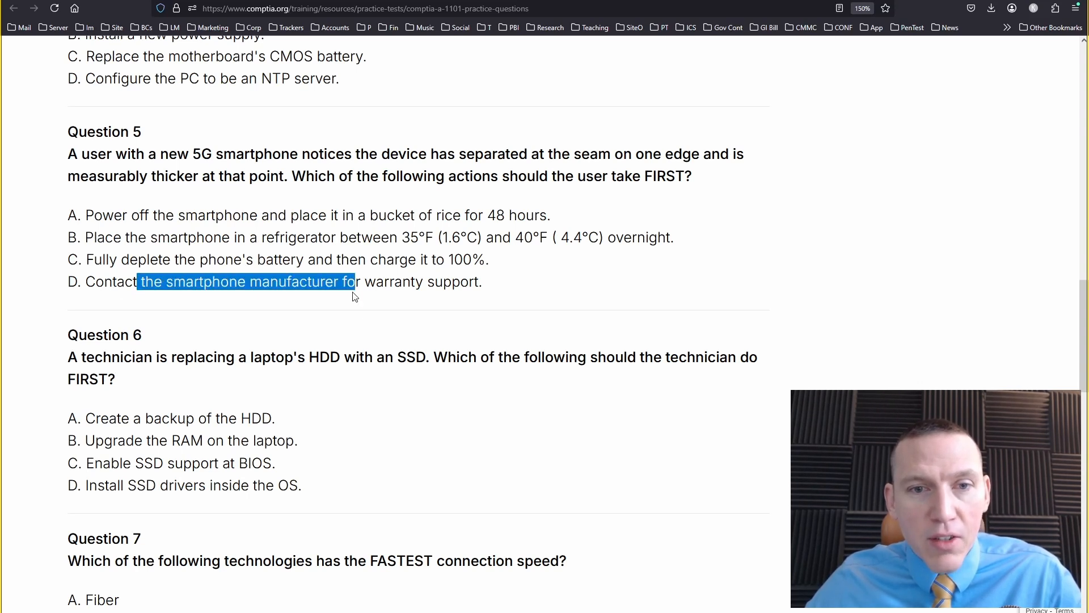
{"action": "left_click", "coordinate": [367, 336]}
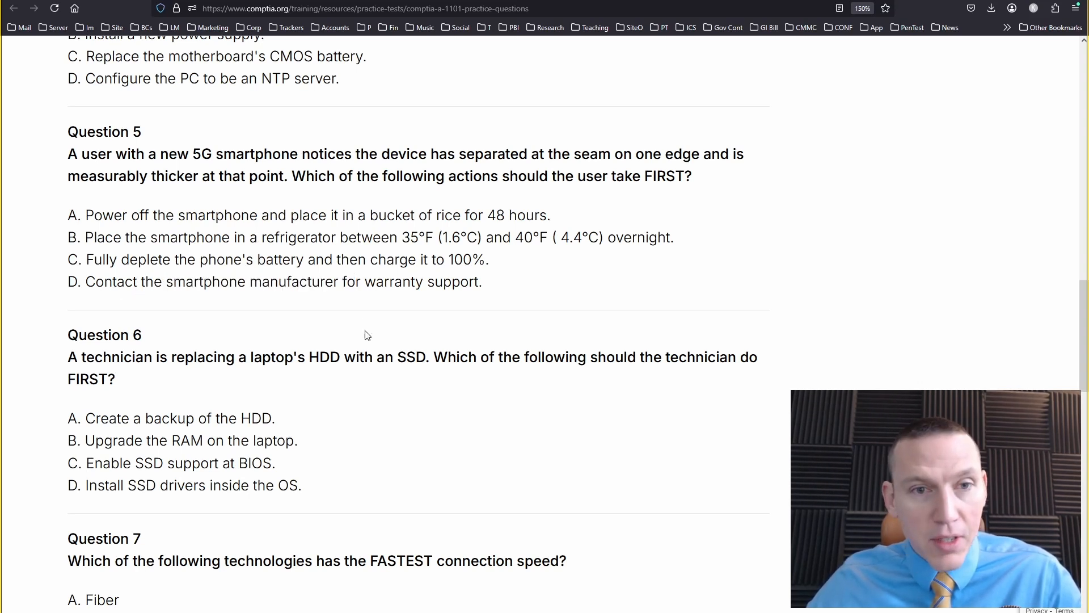
{"action": "scroll", "scroll_direction": "down", "scroll_amount": 3}
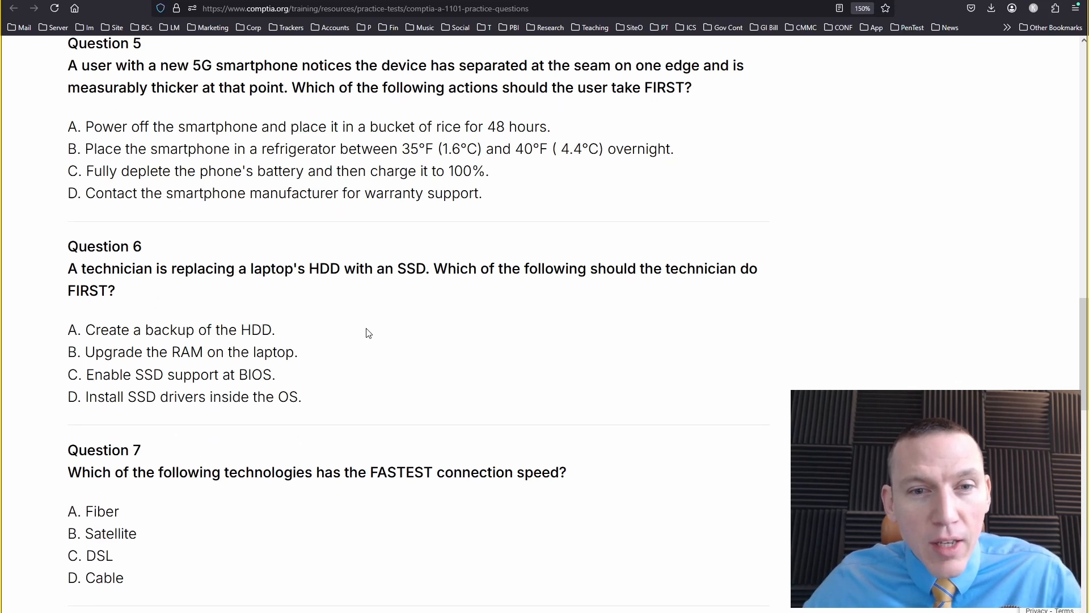
{"action": "mouse_move", "coordinate": [221, 316]}
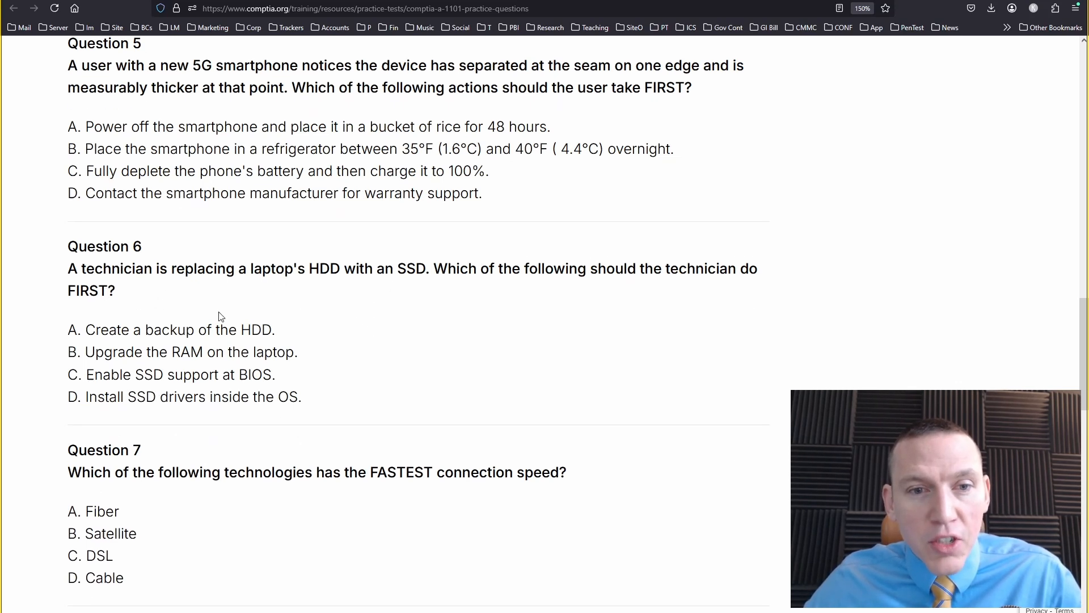
{"action": "mouse_move", "coordinate": [291, 336]}
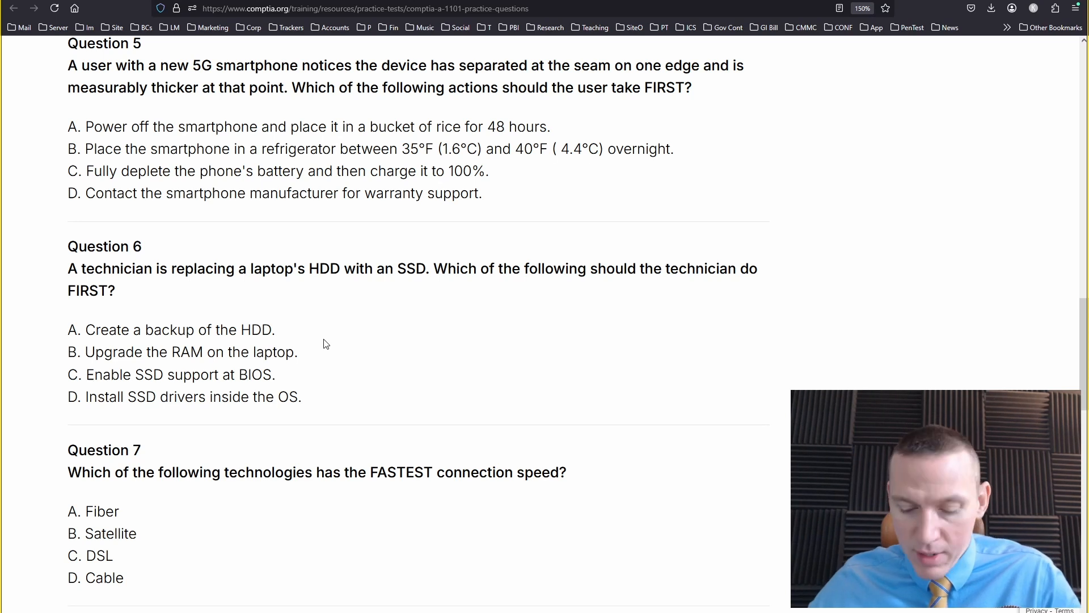
{"action": "scroll", "scroll_direction": "down", "scroll_amount": 3}
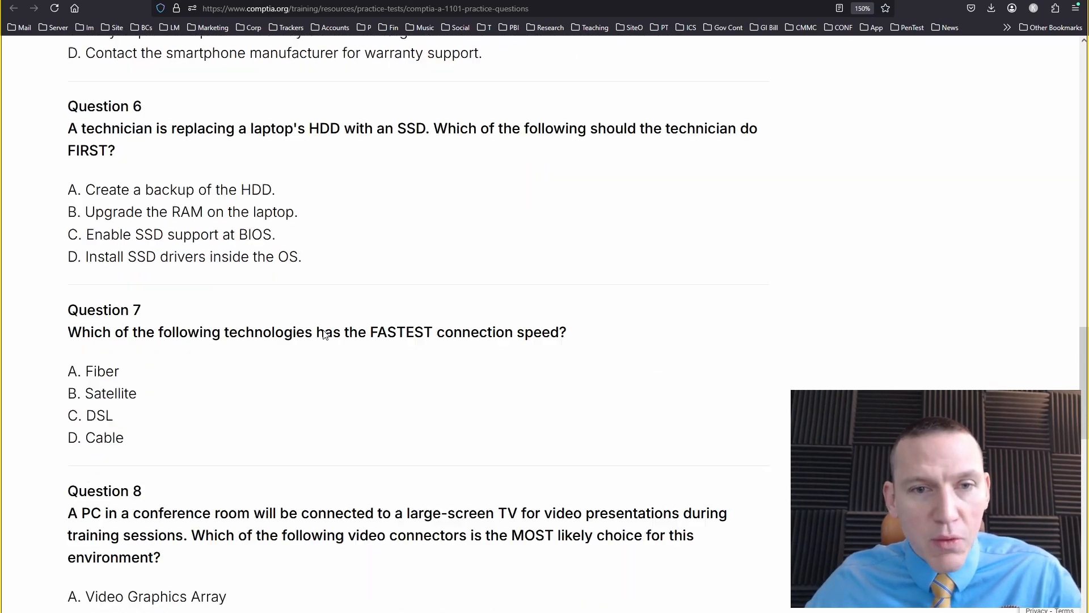
{"action": "scroll", "scroll_direction": "down", "scroll_amount": 3}
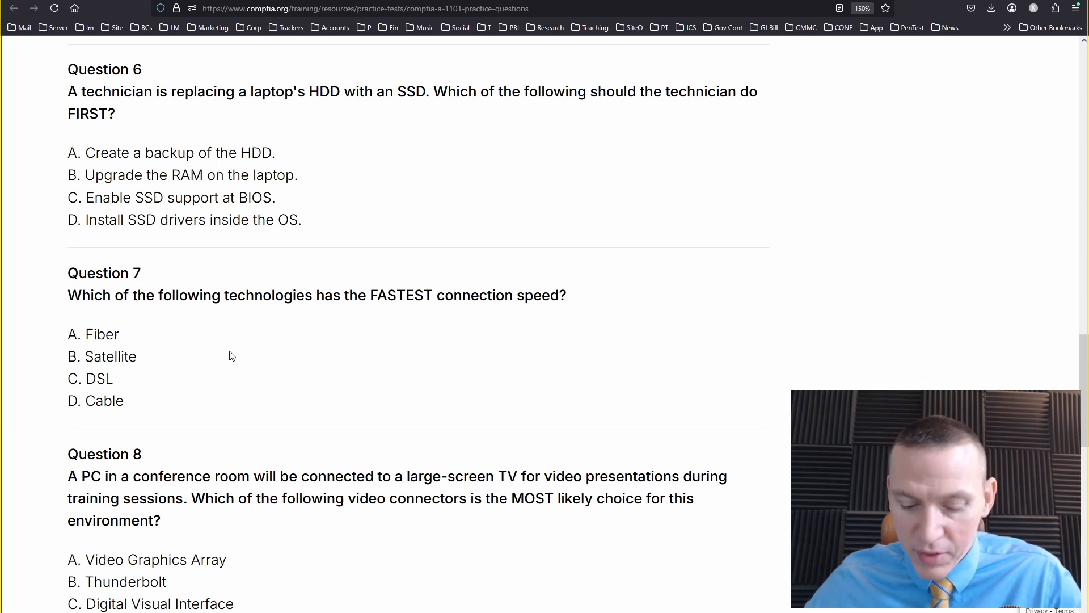
{"action": "scroll", "scroll_direction": "down", "scroll_amount": 3}
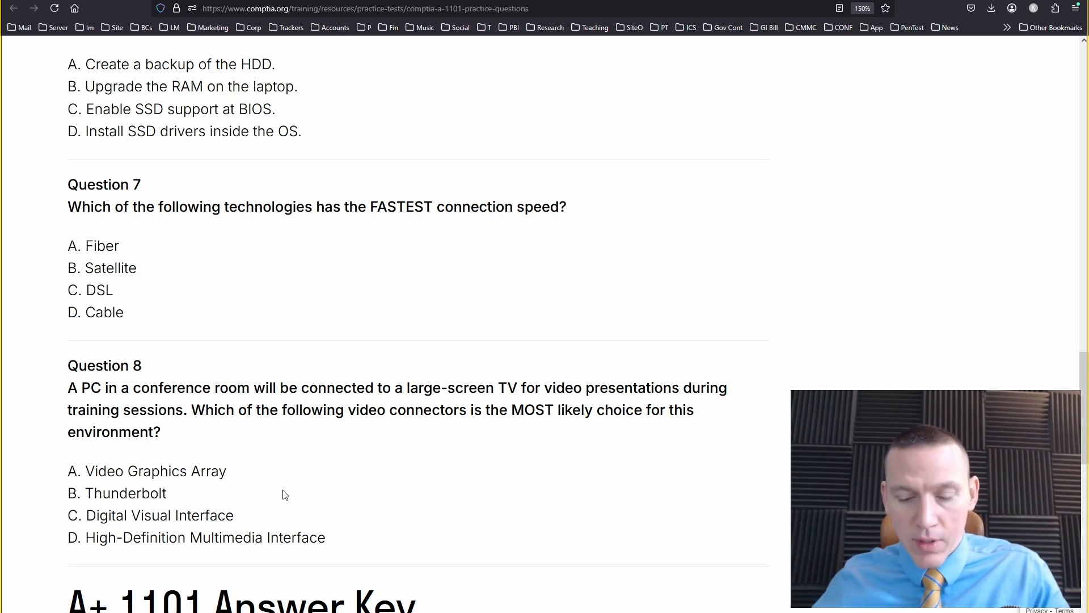
Scroll down to the A+ 1101 Answer Key section to compare answers.
{"action": "scroll", "scroll_direction": "down", "scroll_amount": 3}
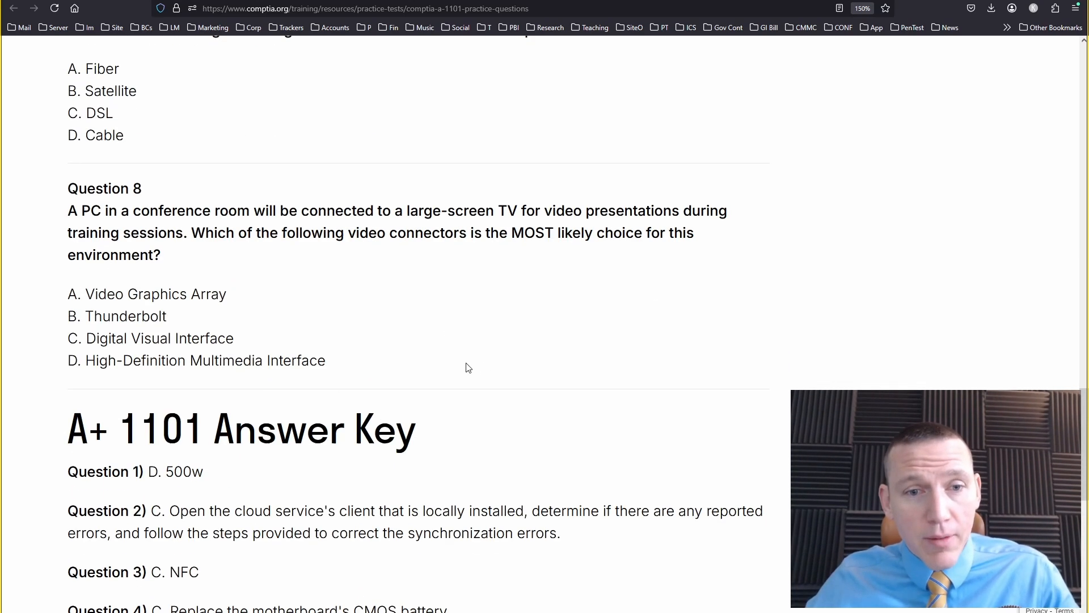
{"action": "scroll", "scroll_direction": "down", "scroll_amount": 3}
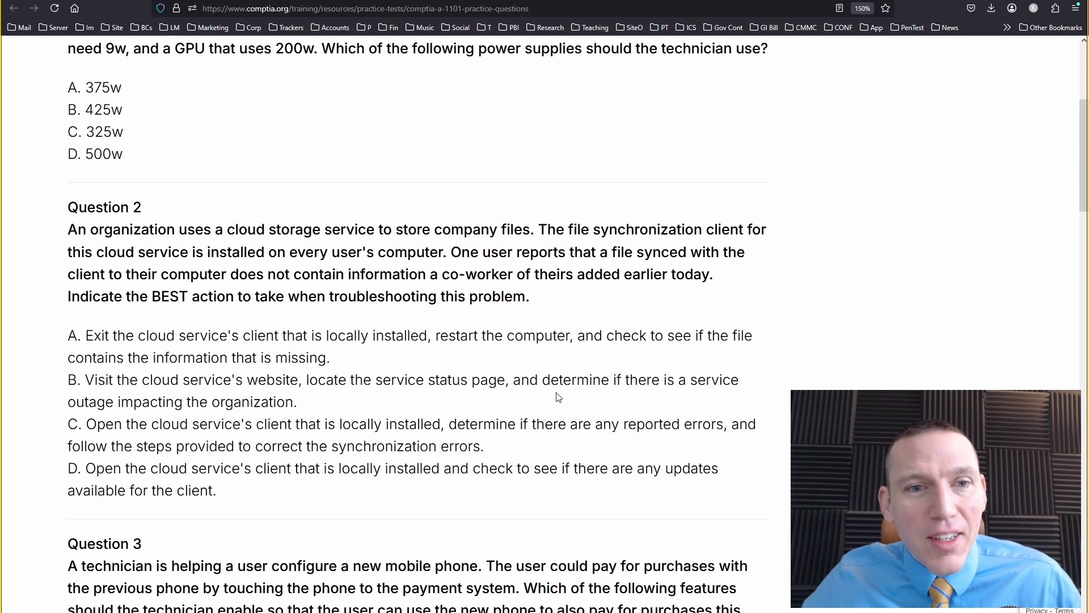
{"action": "mouse_move", "coordinate": [522, 329]}
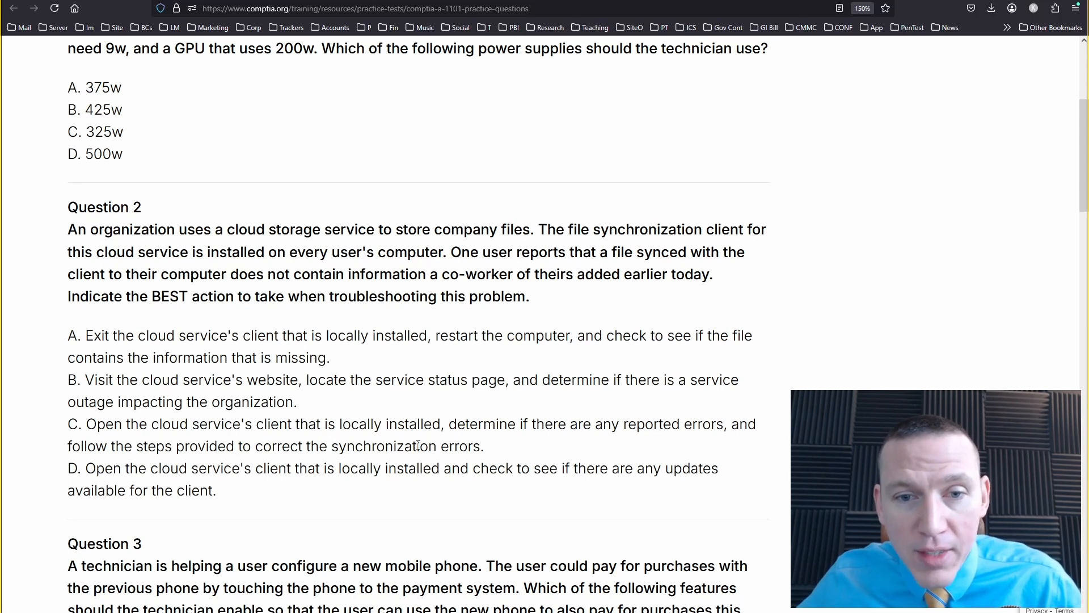
{"action": "mouse_move", "coordinate": [531, 447]}
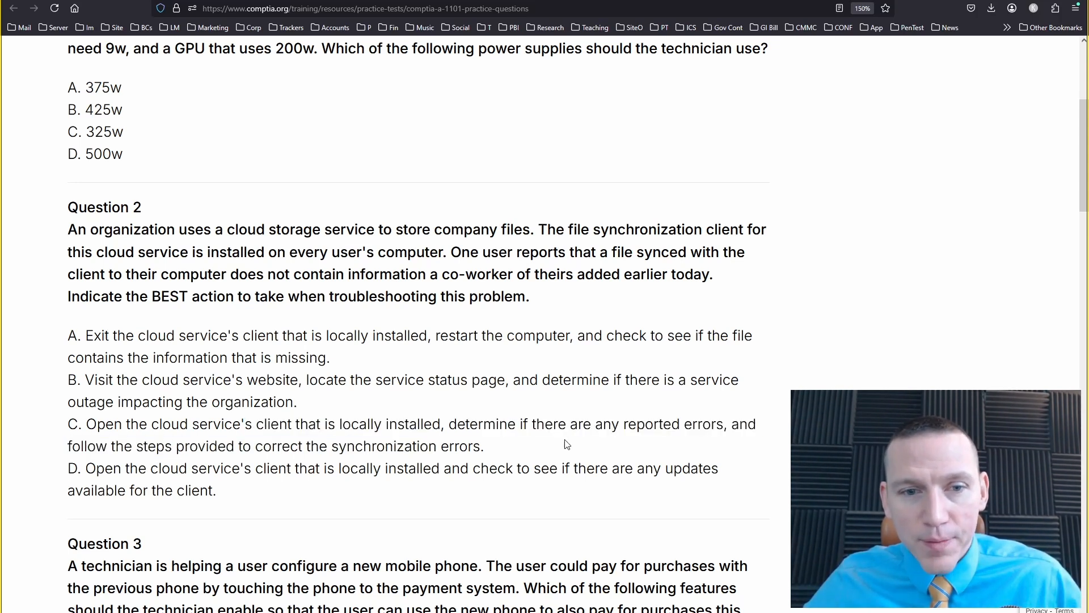
{"action": "left_click_drag", "start_coordinate": [463, 424], "coordinate": [635, 424]}
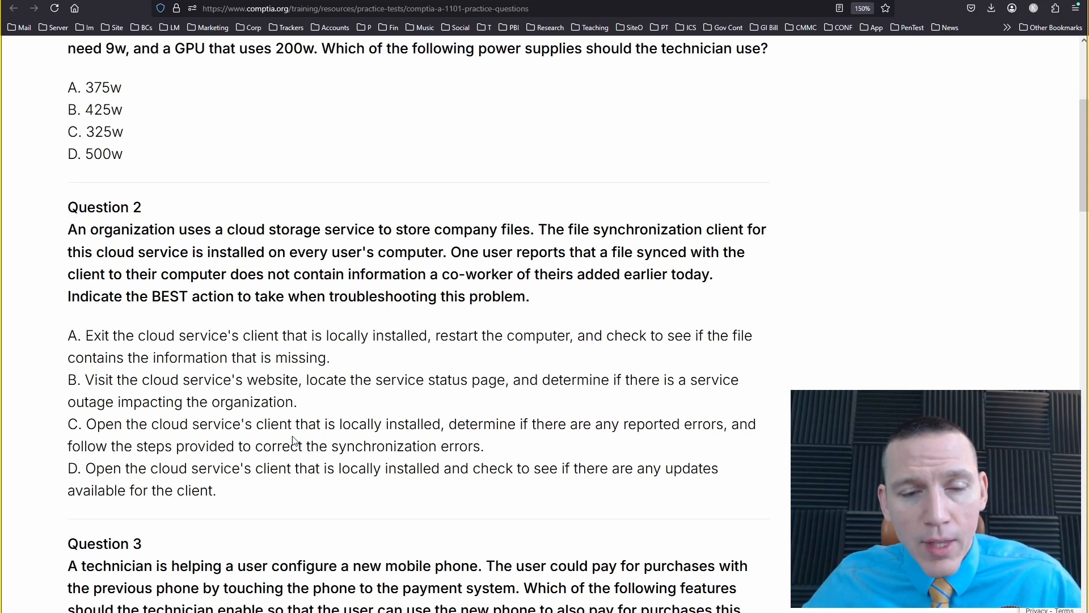
{"action": "mouse_move", "coordinate": [491, 445]}
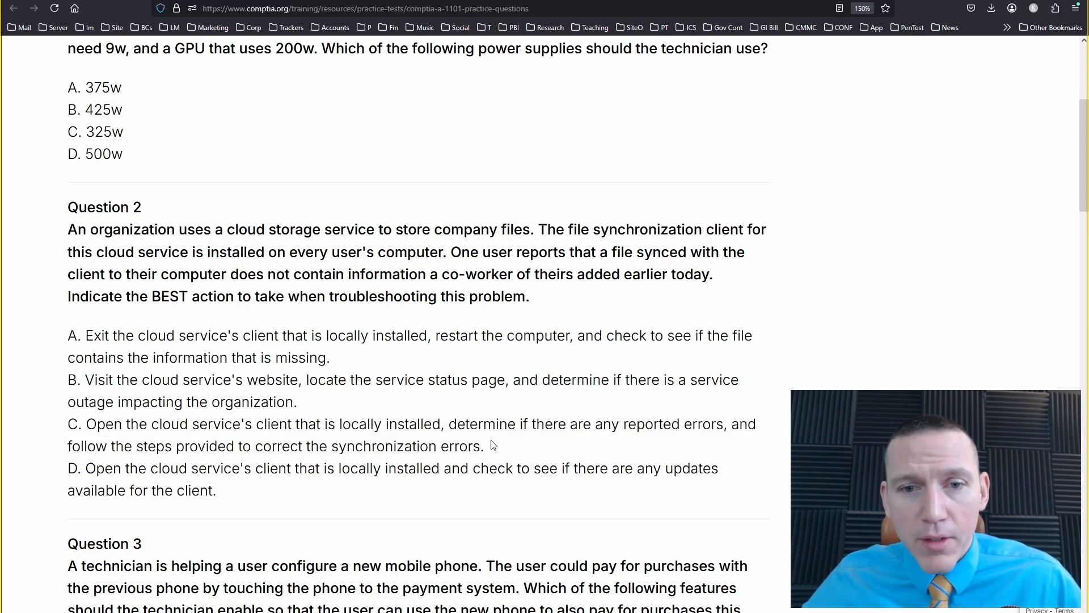
{"action": "mouse_move", "coordinate": [540, 417]}
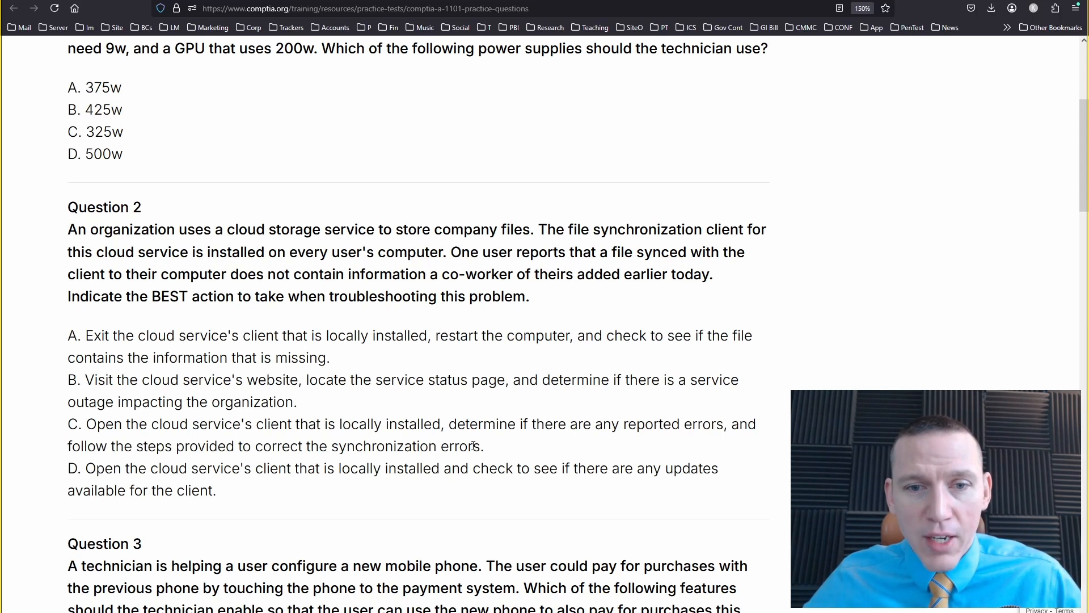
{"action": "mouse_move", "coordinate": [493, 452]}
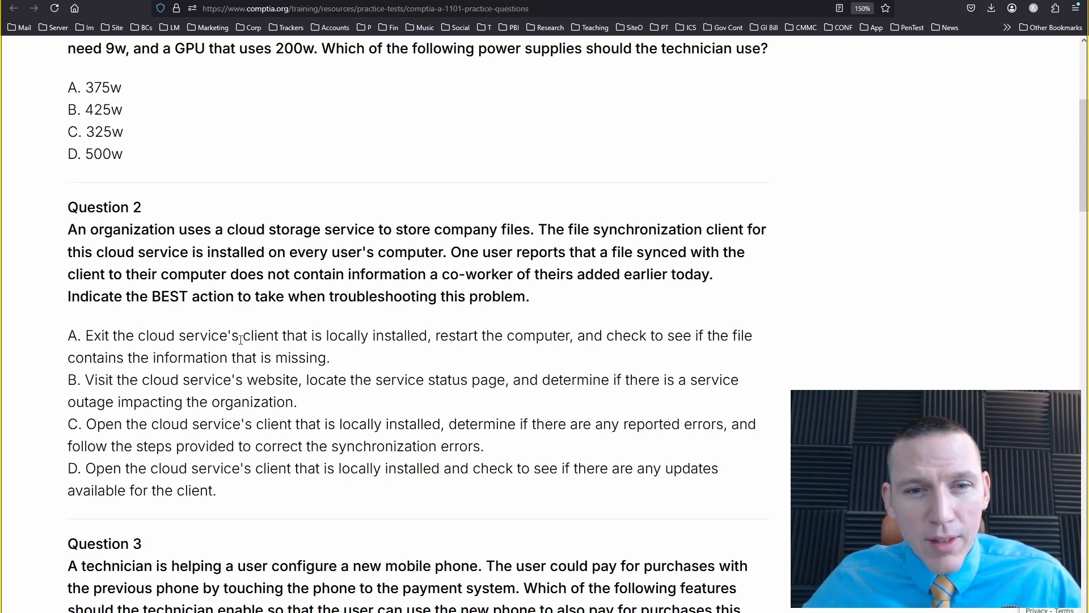
{"action": "mouse_move", "coordinate": [530, 446]}
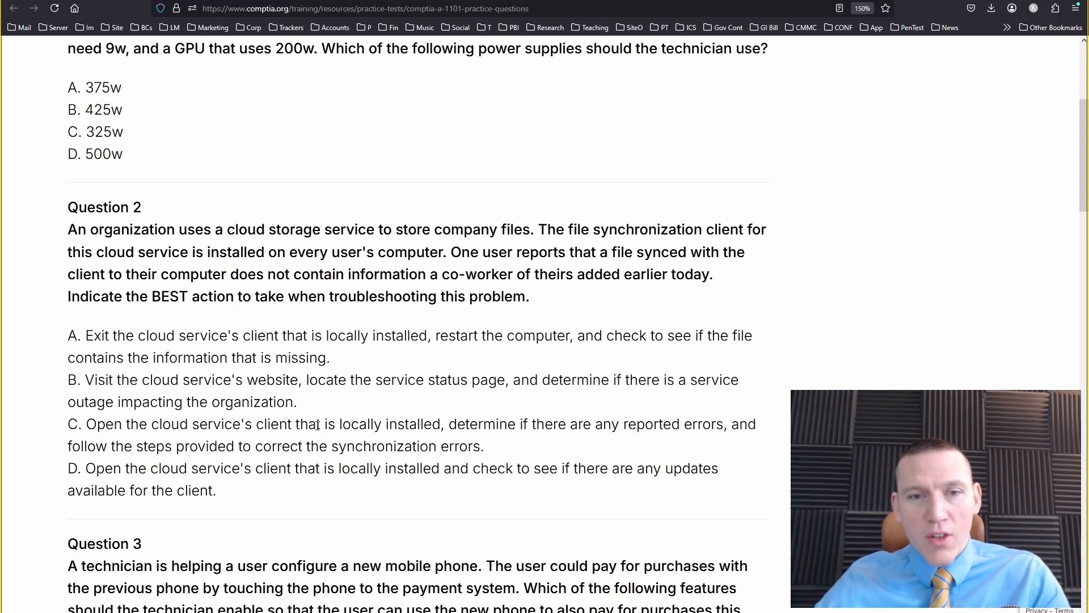
{"action": "left_click_drag", "start_coordinate": [67, 334], "coordinate": [292, 357]}
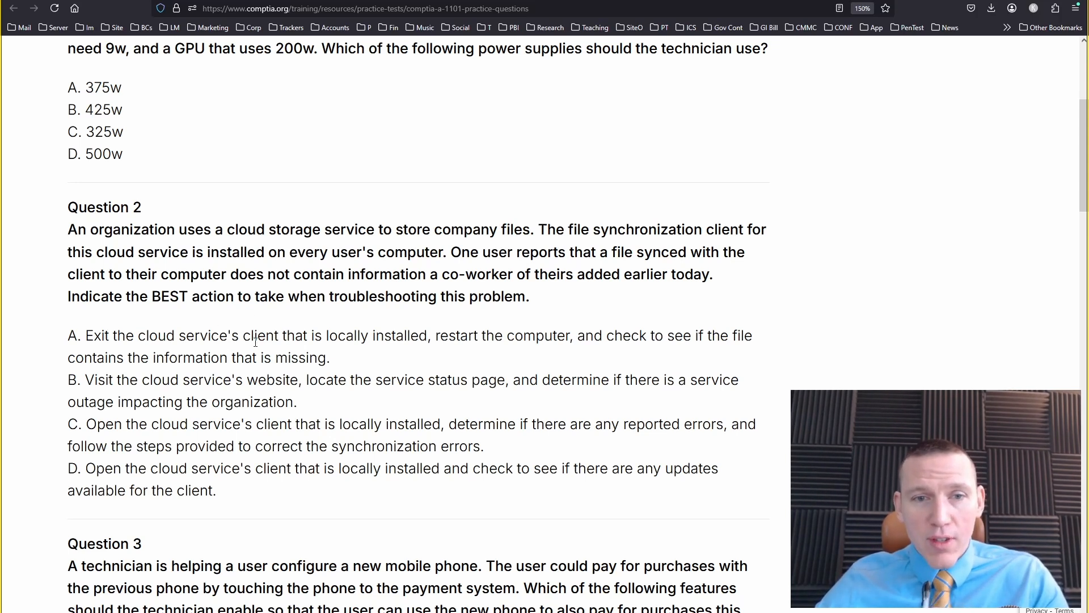
{"action": "mouse_move", "coordinate": [501, 429]}
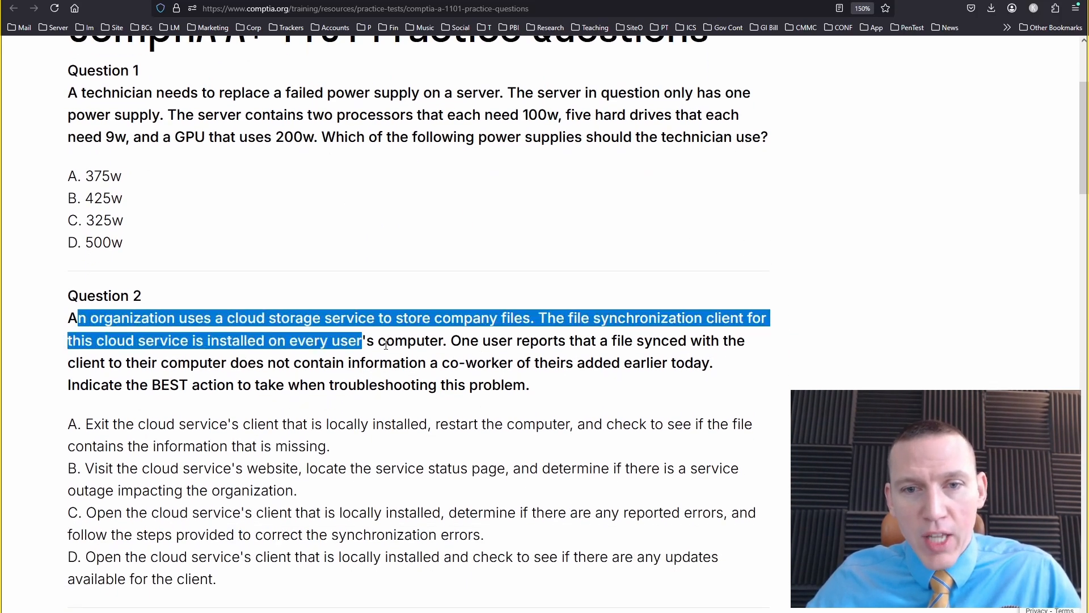
Highlight the wording of Question 2's answer C, then clear the selection.
{"action": "scroll", "scroll_direction": "down", "scroll_amount": 3}
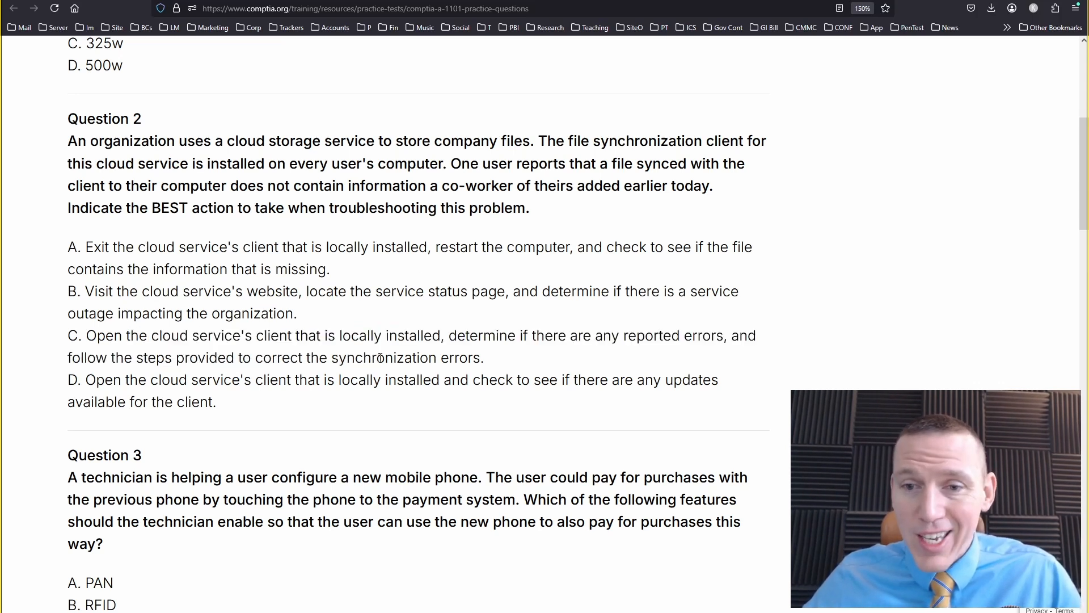
{"action": "left_click_drag", "start_coordinate": [227, 246], "coordinate": [300, 269]}
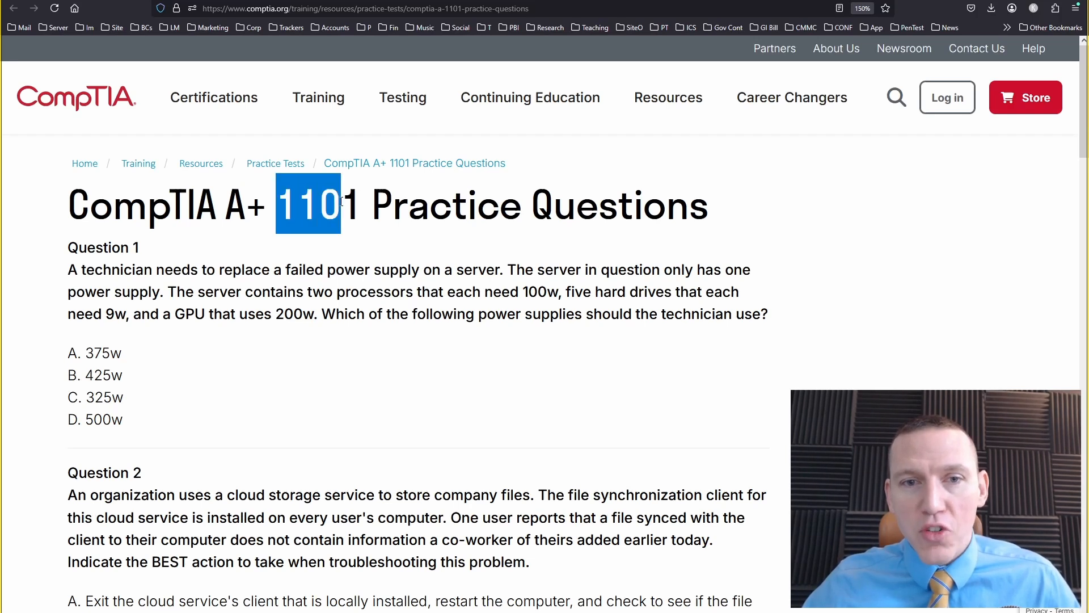
{"action": "left_click", "coordinate": [376, 234]}
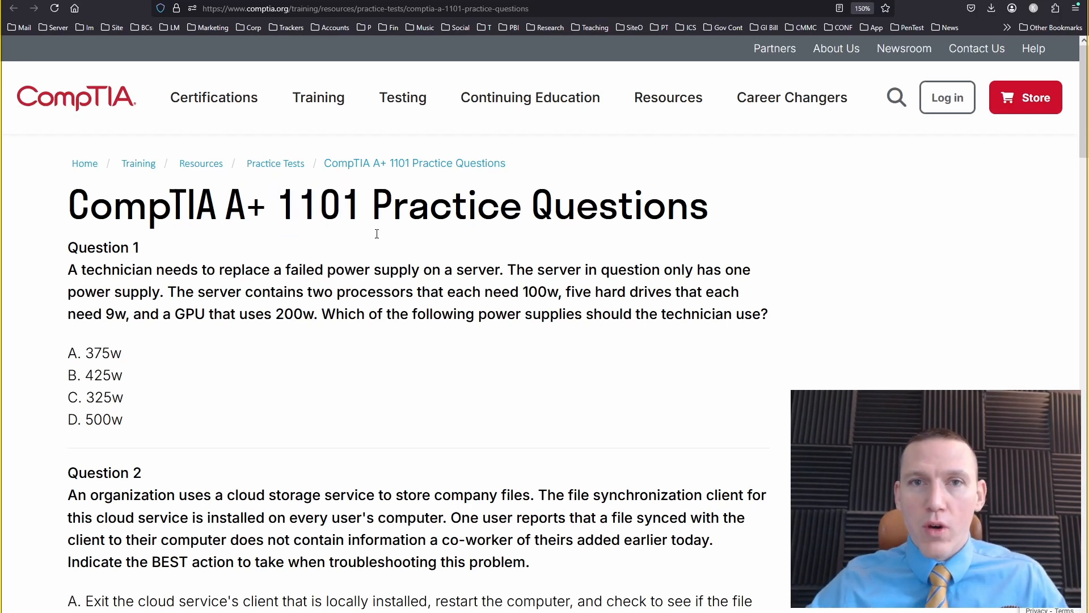